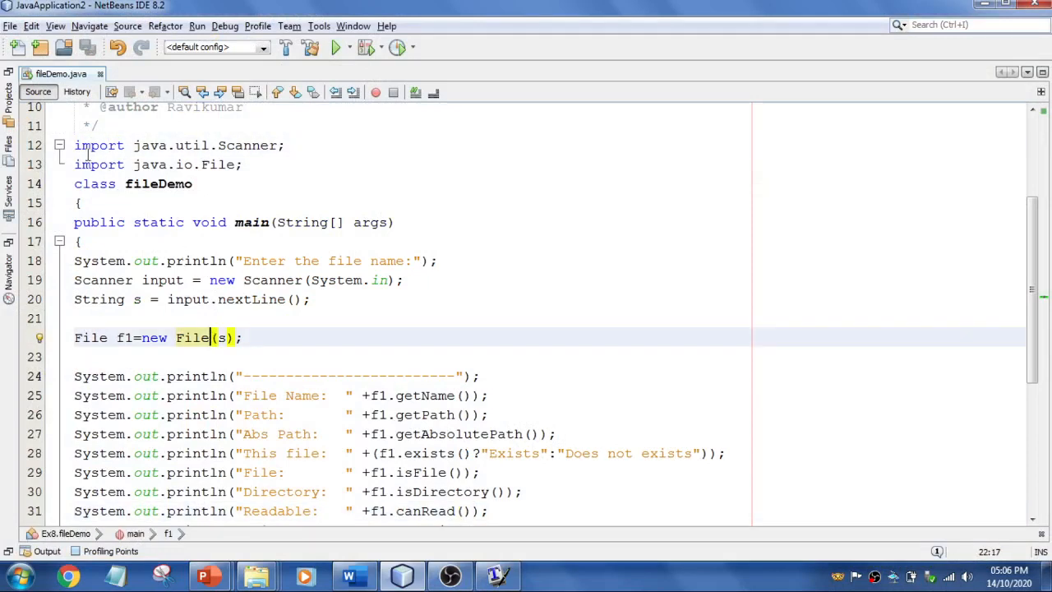
Step: Review the fileDemo code for path, permissions, size and hidden checks, then show the Projects tree
click(288, 144)
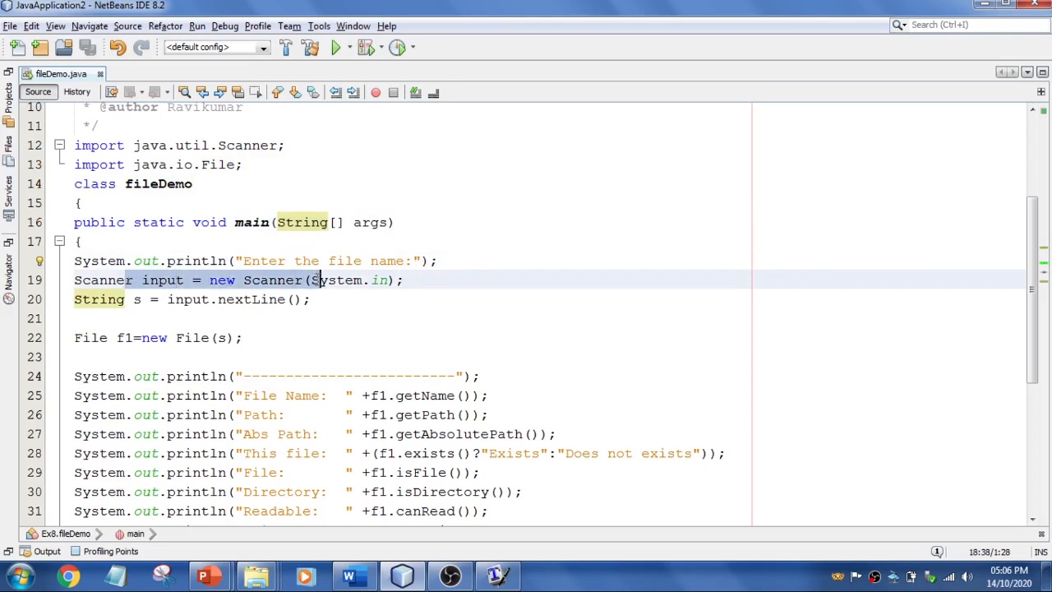
click(99, 299)
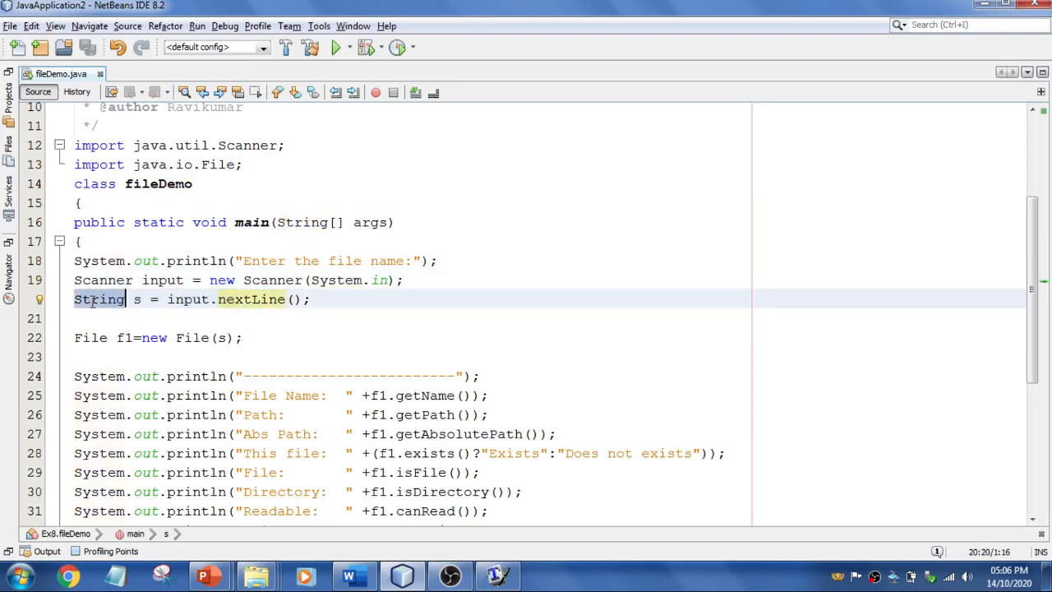
scroll(down, 3)
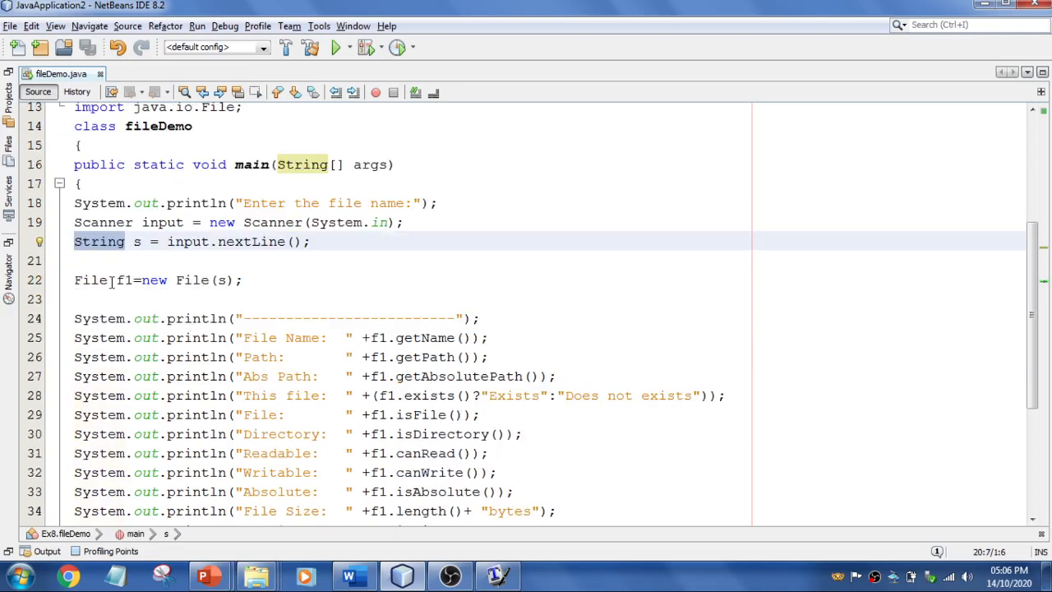
click(92, 279)
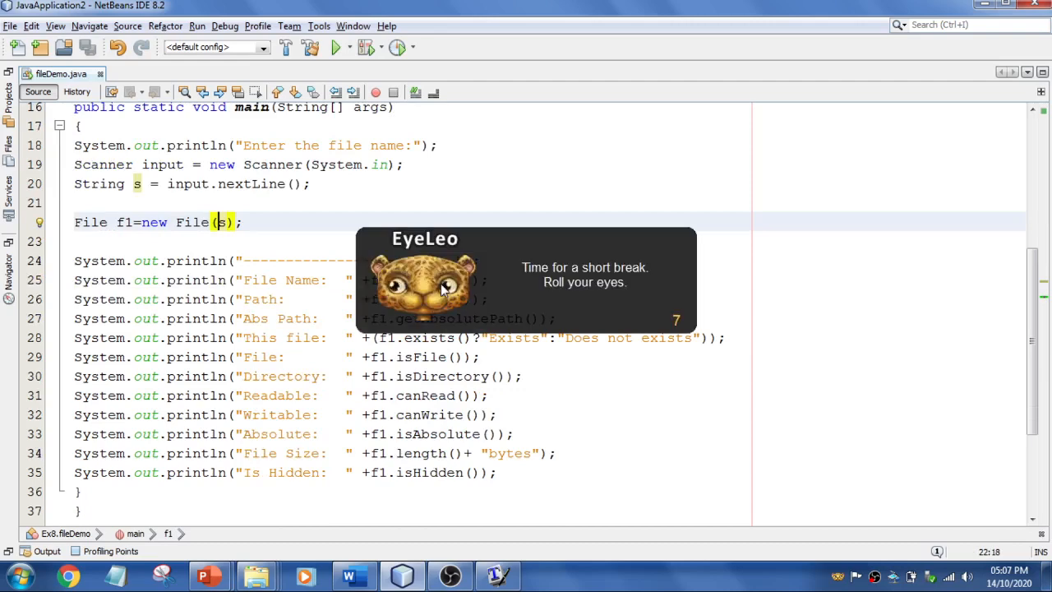
scroll(down, 3)
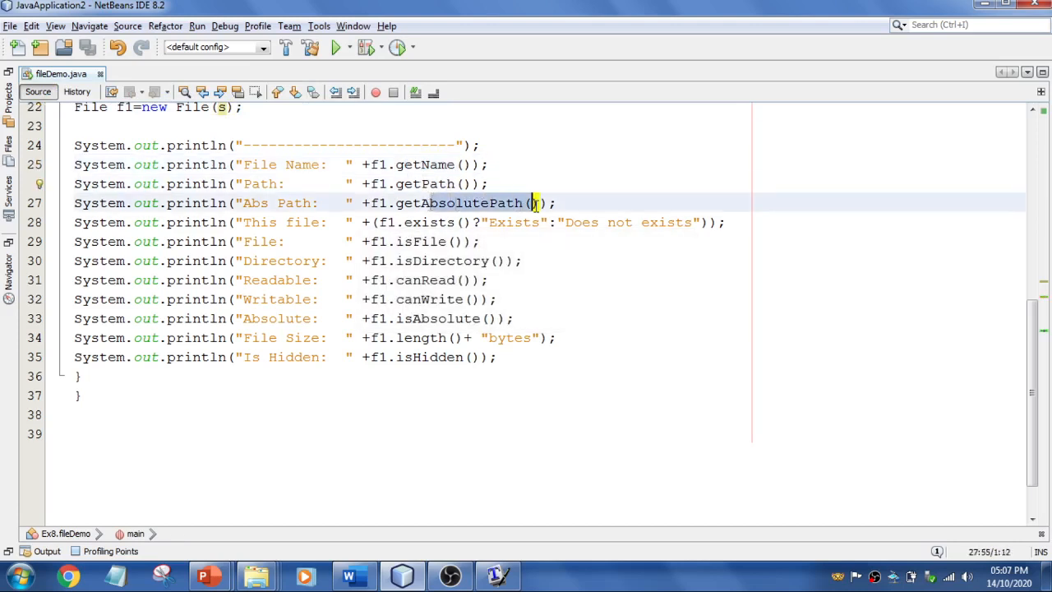
click(473, 222)
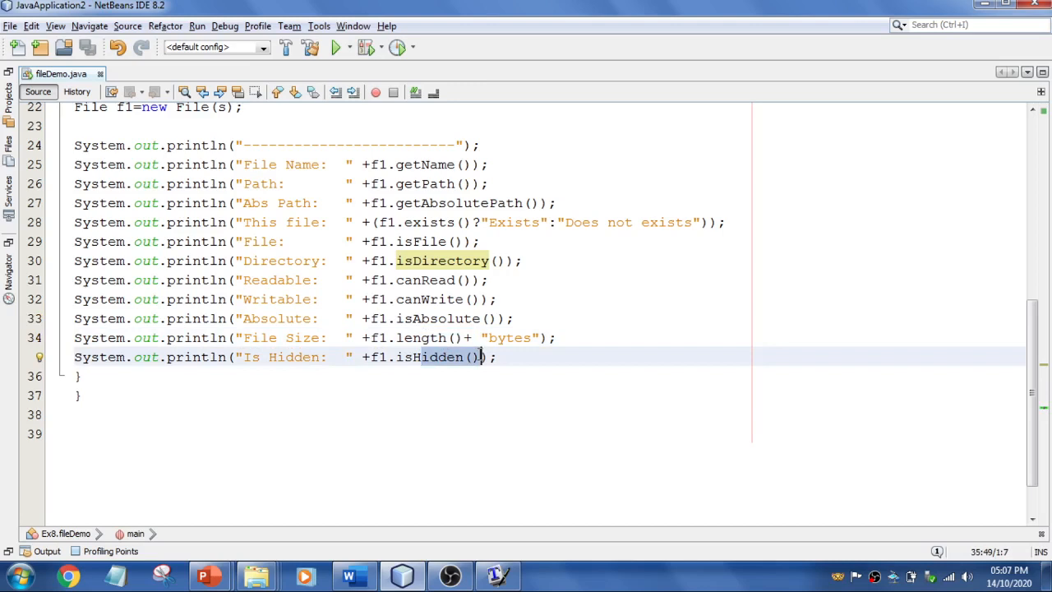
scroll(up, 3)
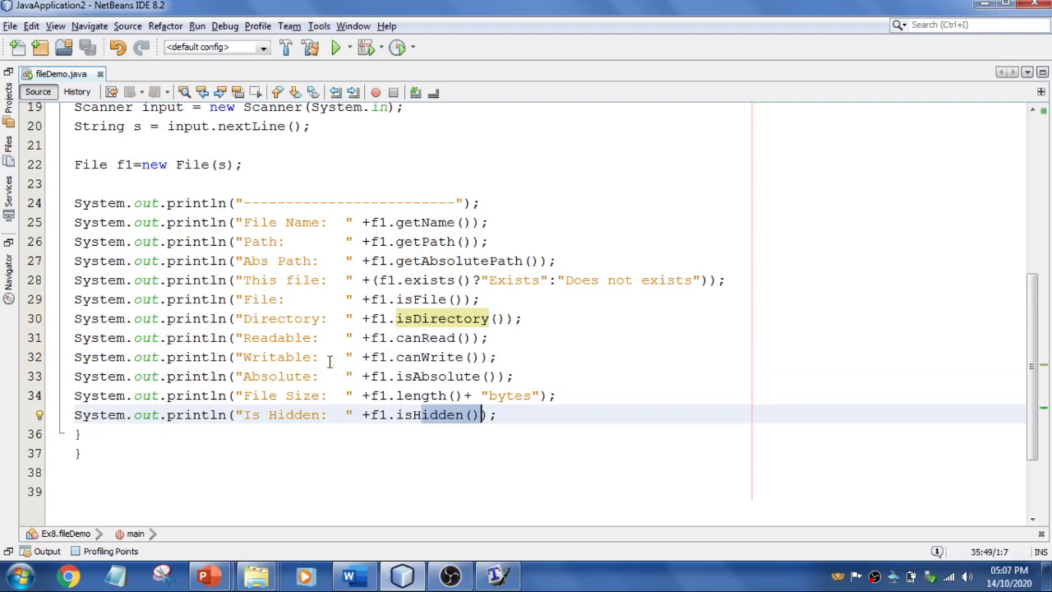
mouse_move(354, 338)
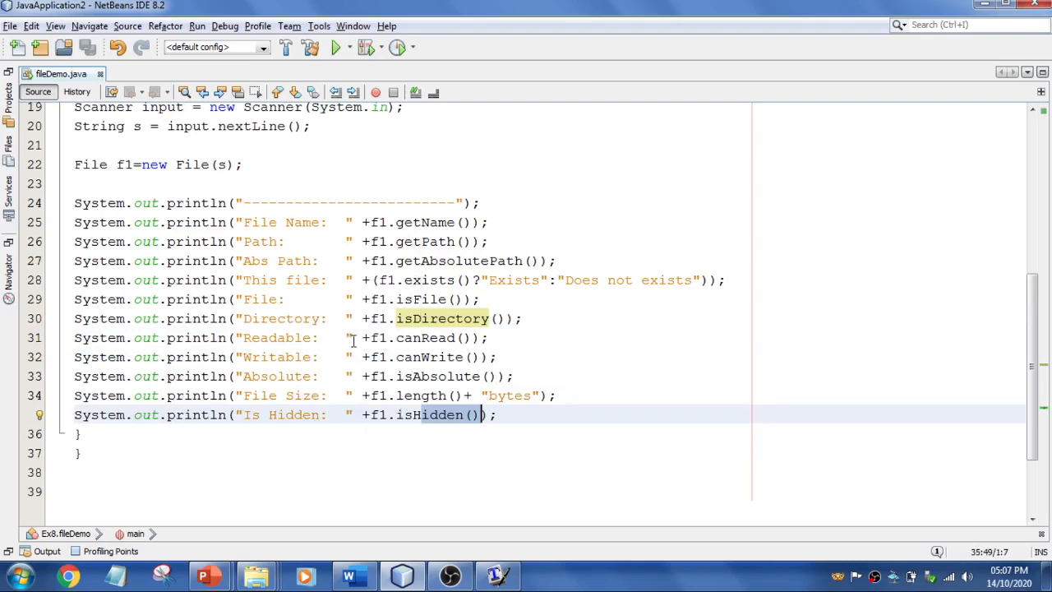
scroll(up, 3)
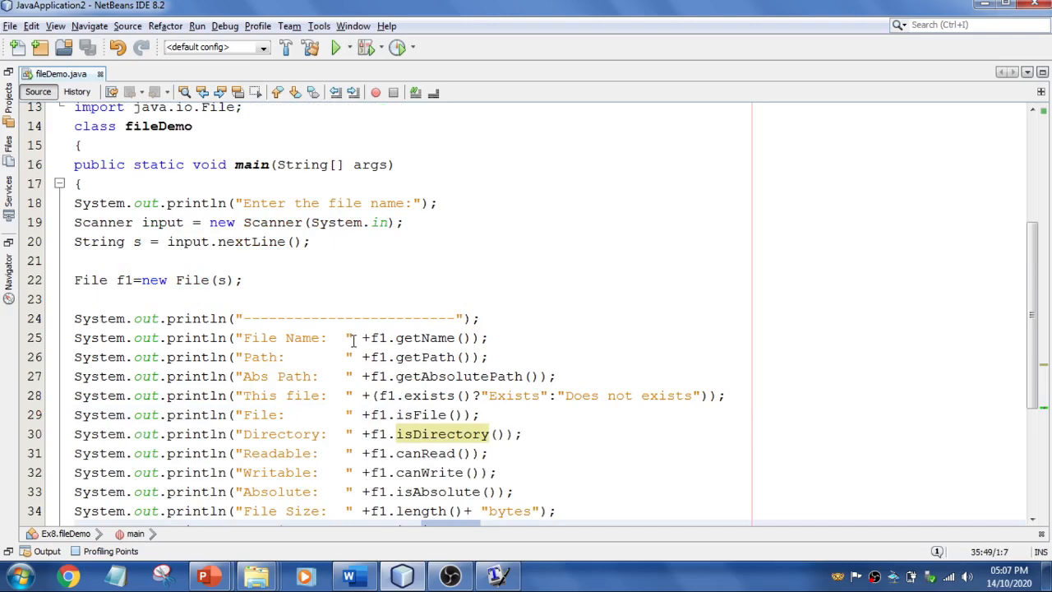
click(10, 105)
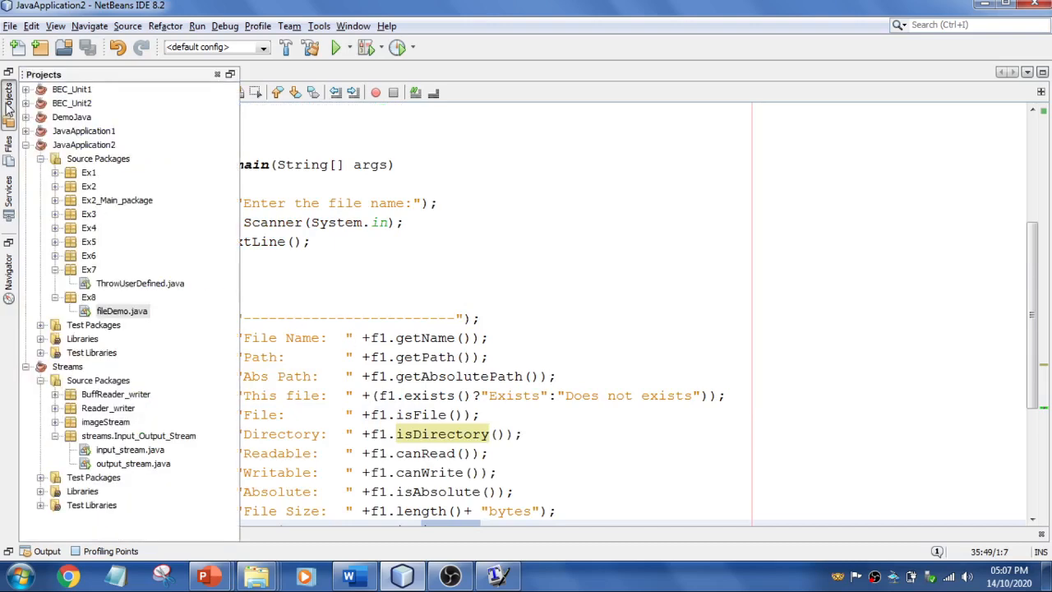
Step: Run fileDemo.java with ly.txt entered, getting 'Does not exists' and 0 bytes reported
right_click(122, 311)
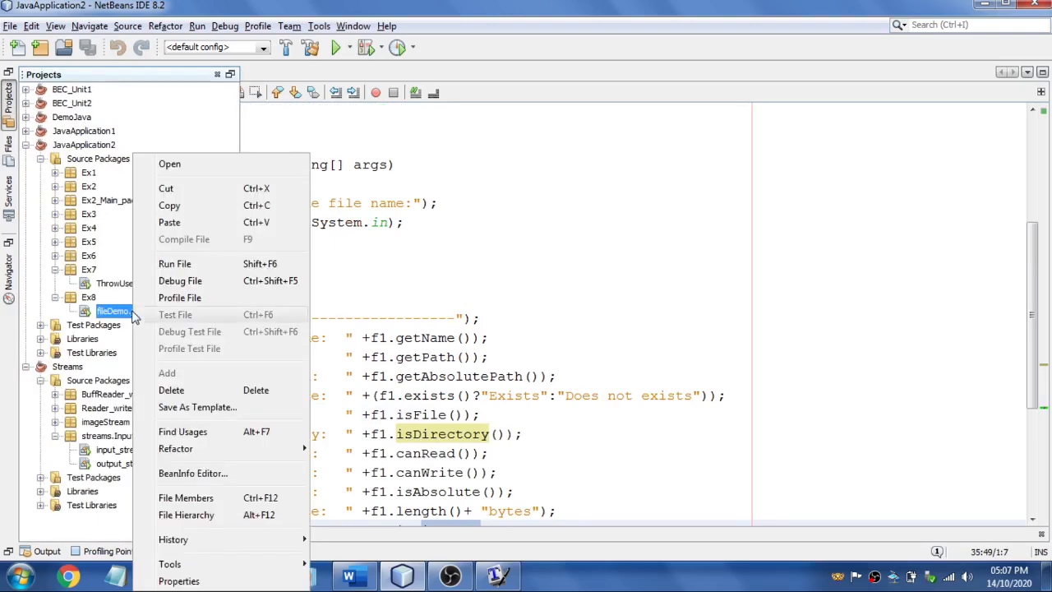
click(174, 263)
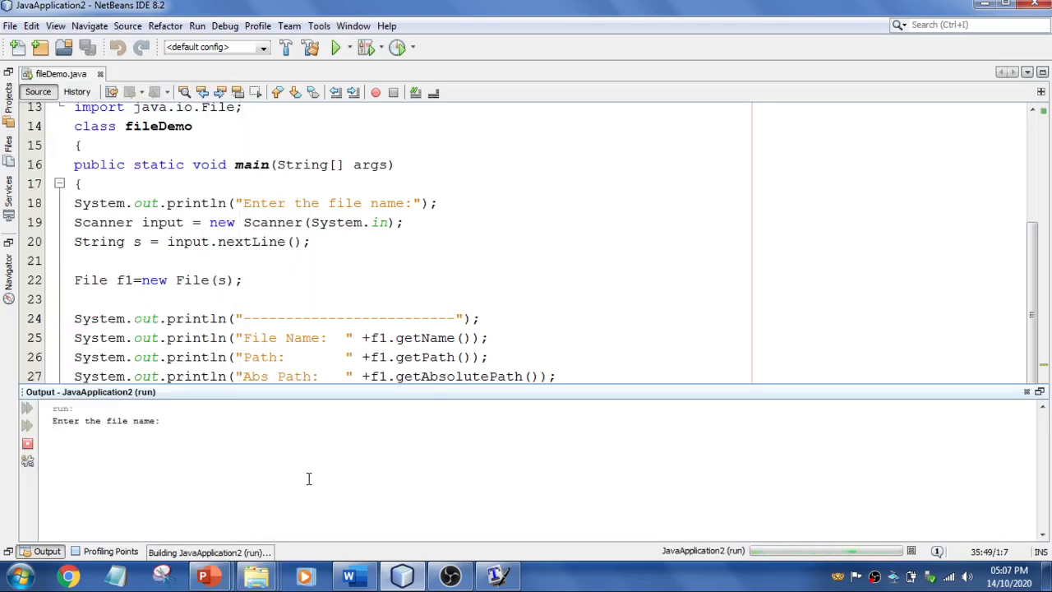
text(ly)
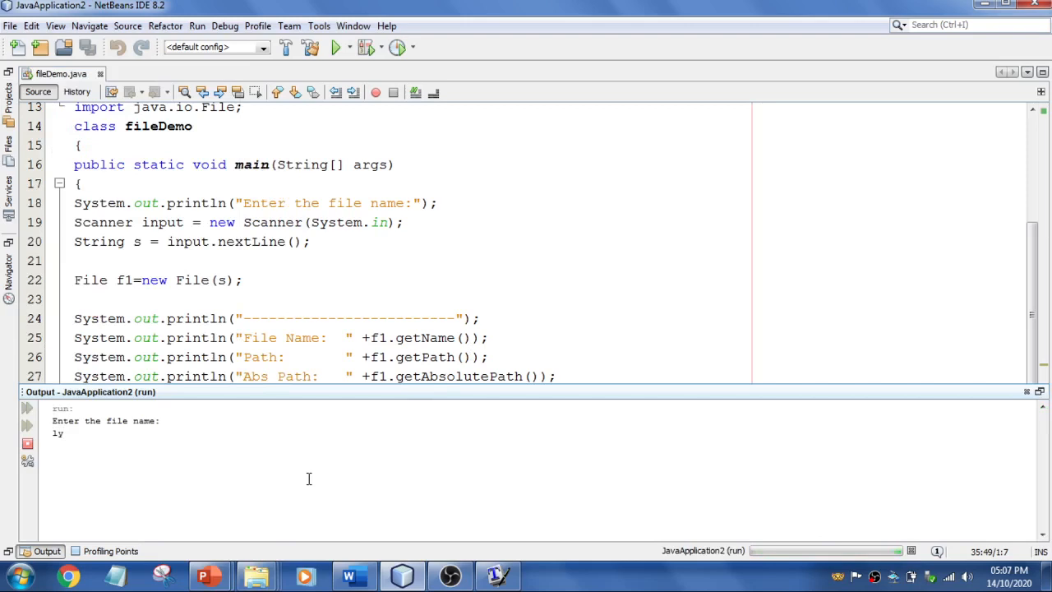
text(.txtx)
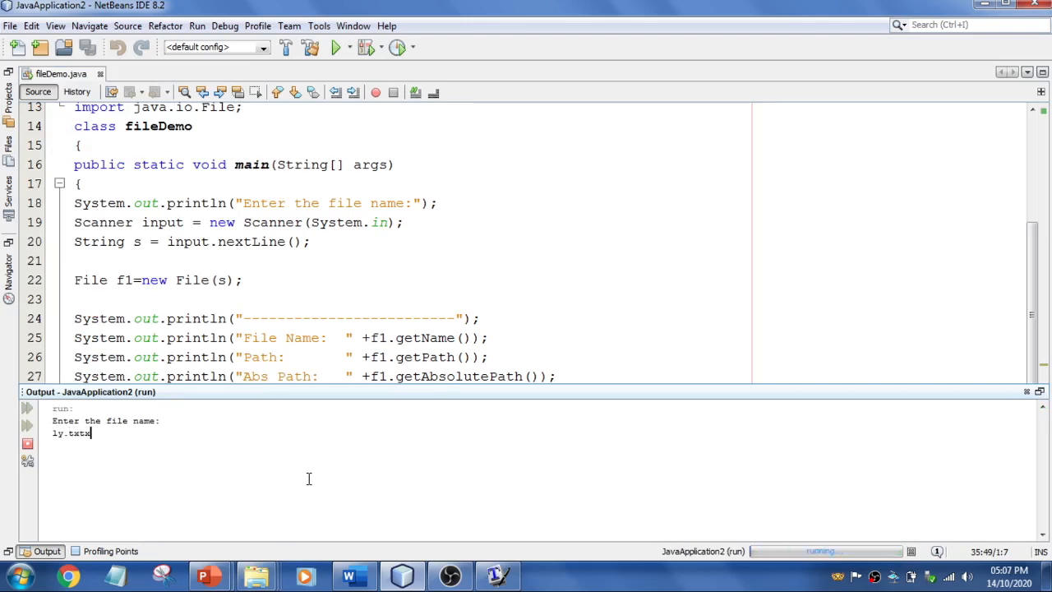
key(Backspace)
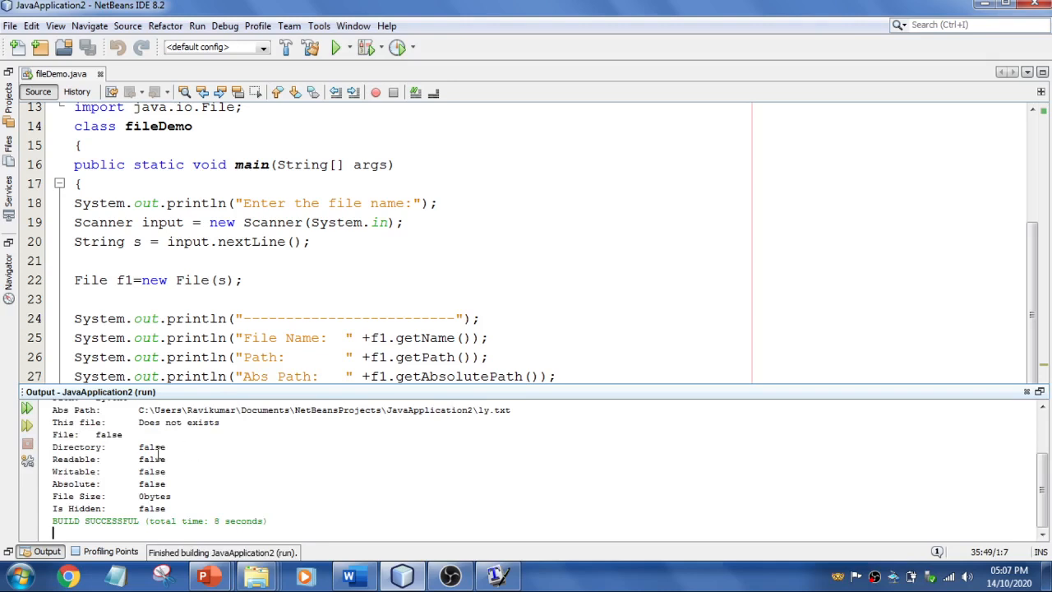
scroll(up, 3)
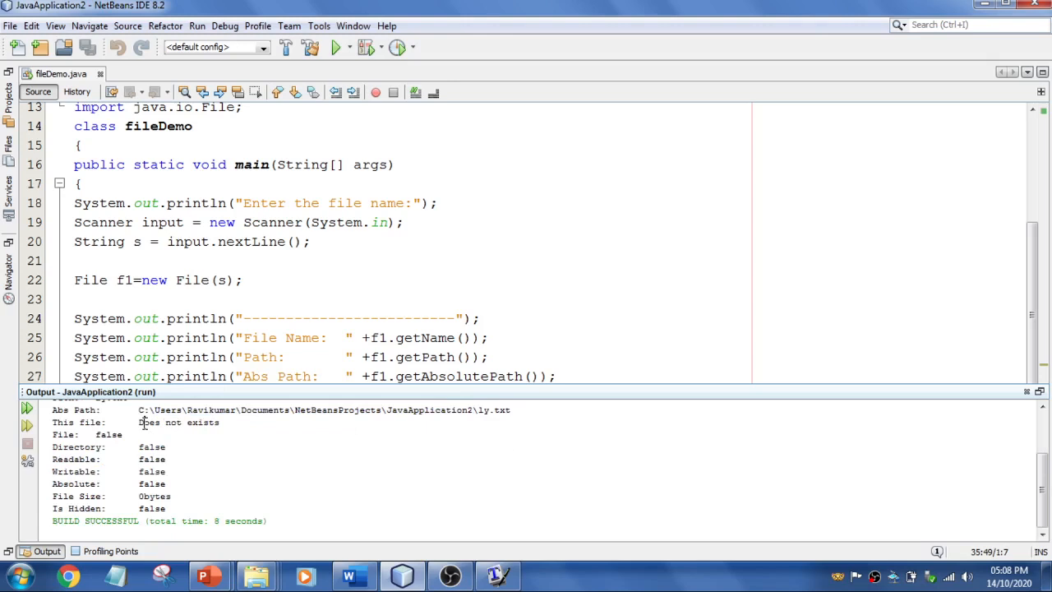
double_click(164, 421)
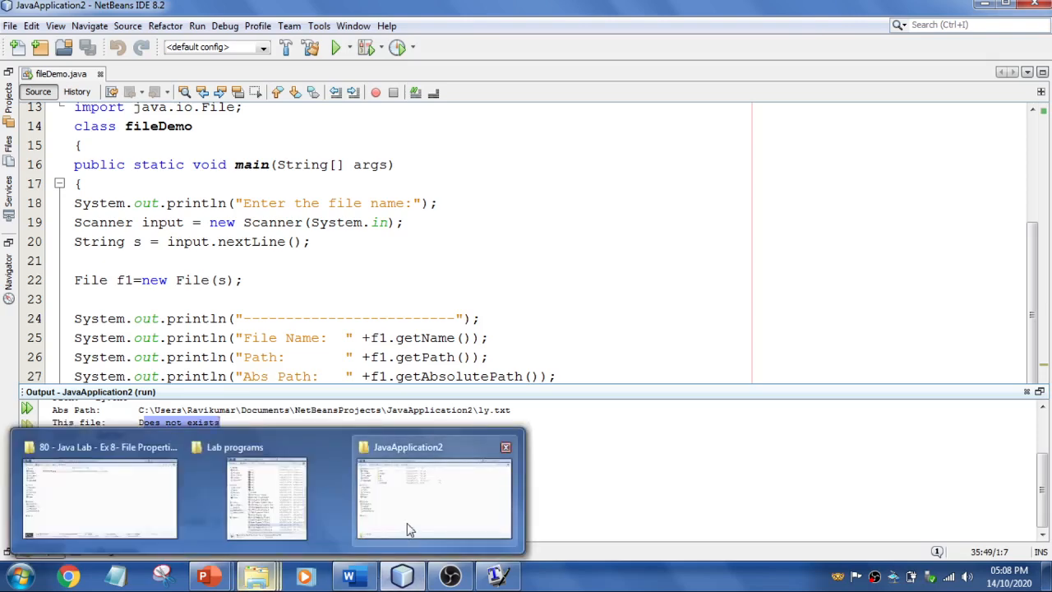
click(434, 496)
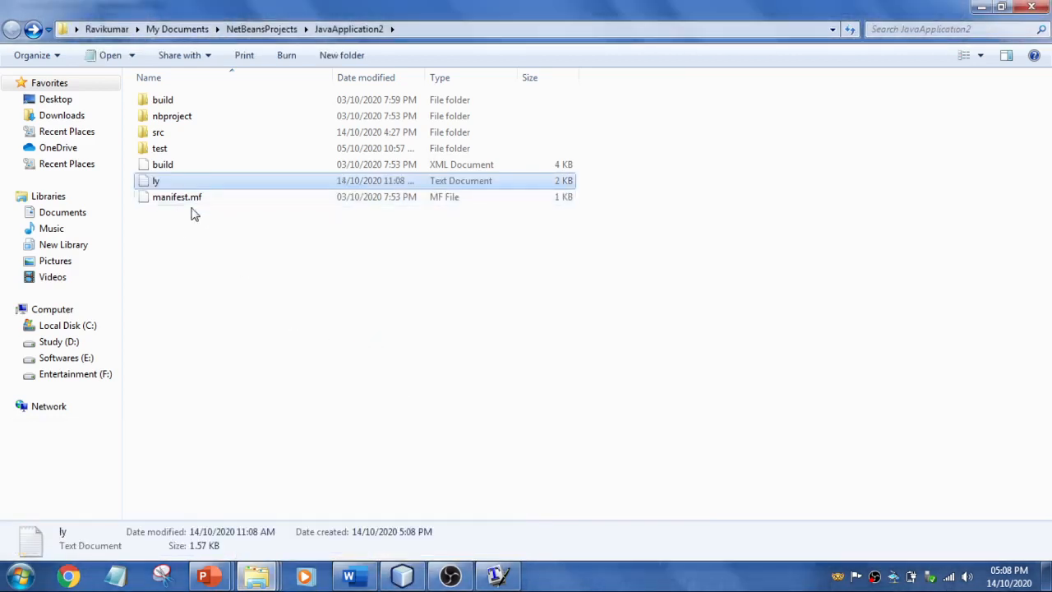
mouse_move(181, 181)
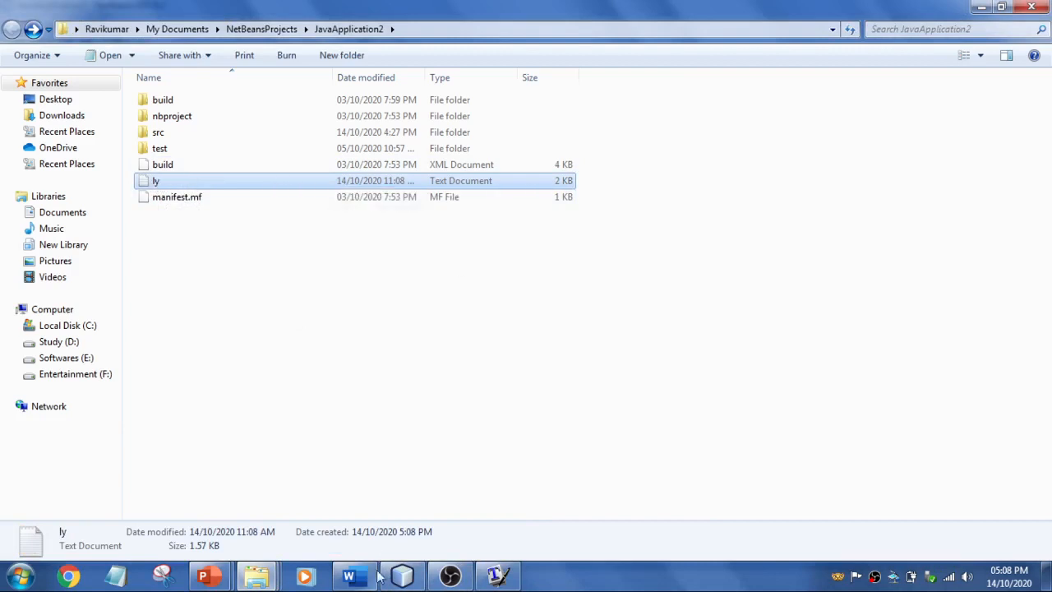
click(401, 576)
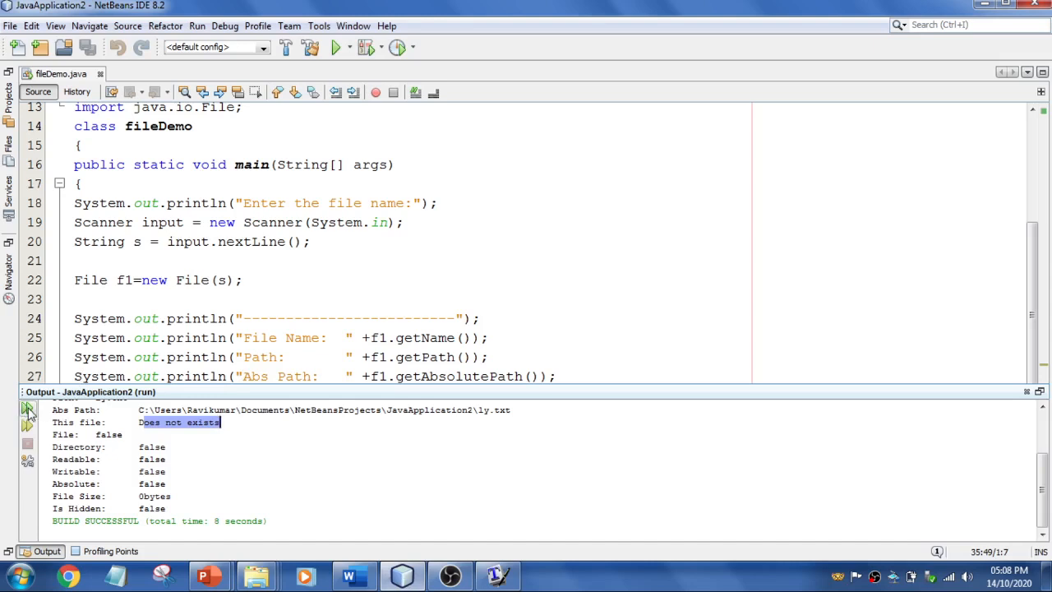
Step: Rerun fileDemo for ly.txt, now reported as an existing readable, writable file of 1611 bytes
click(335, 46)
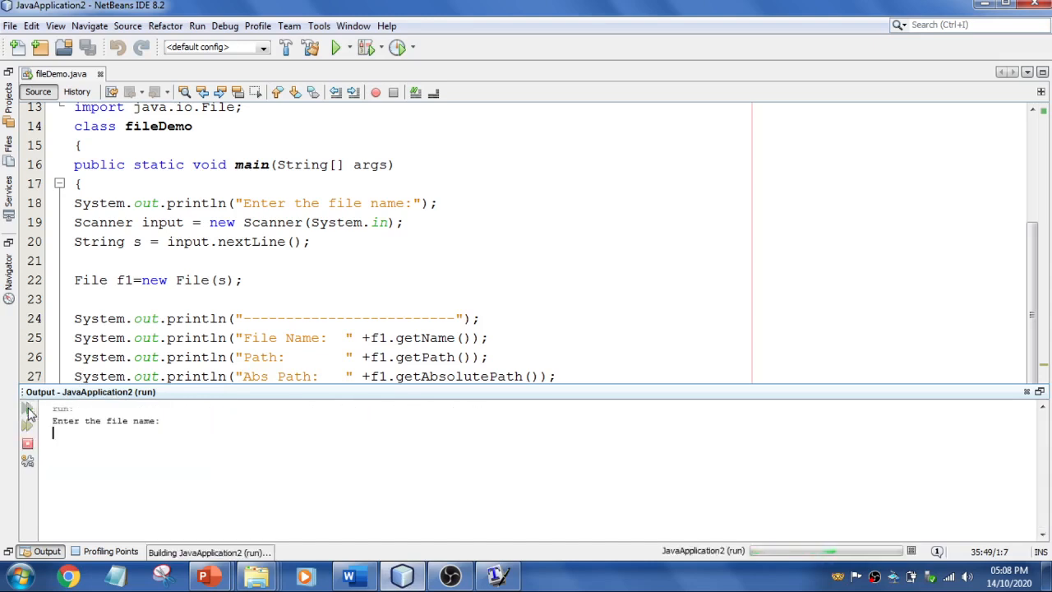
text(1y)
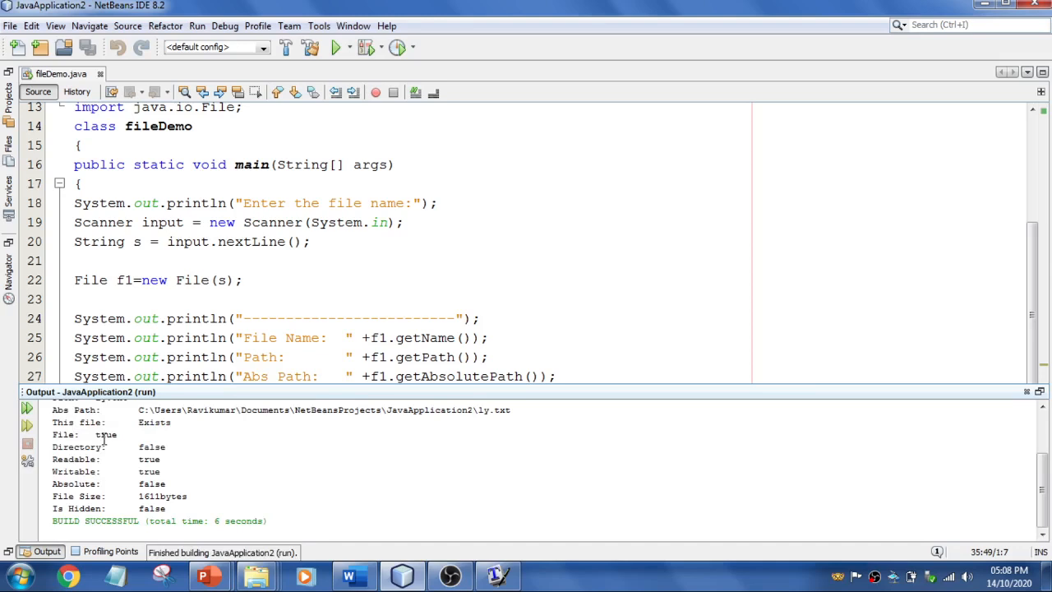
double_click(154, 420)
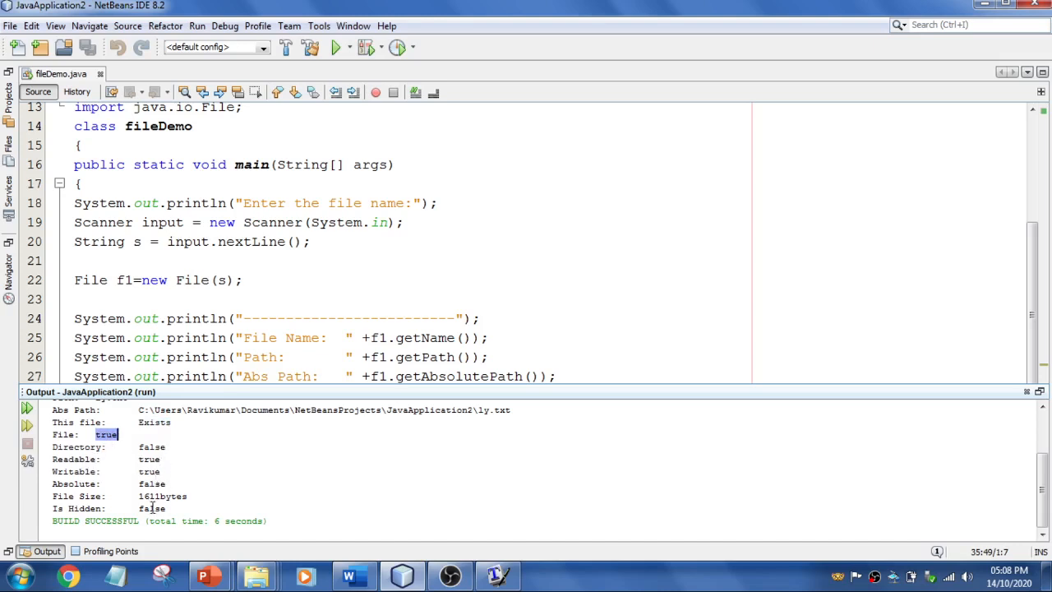
double_click(161, 496)
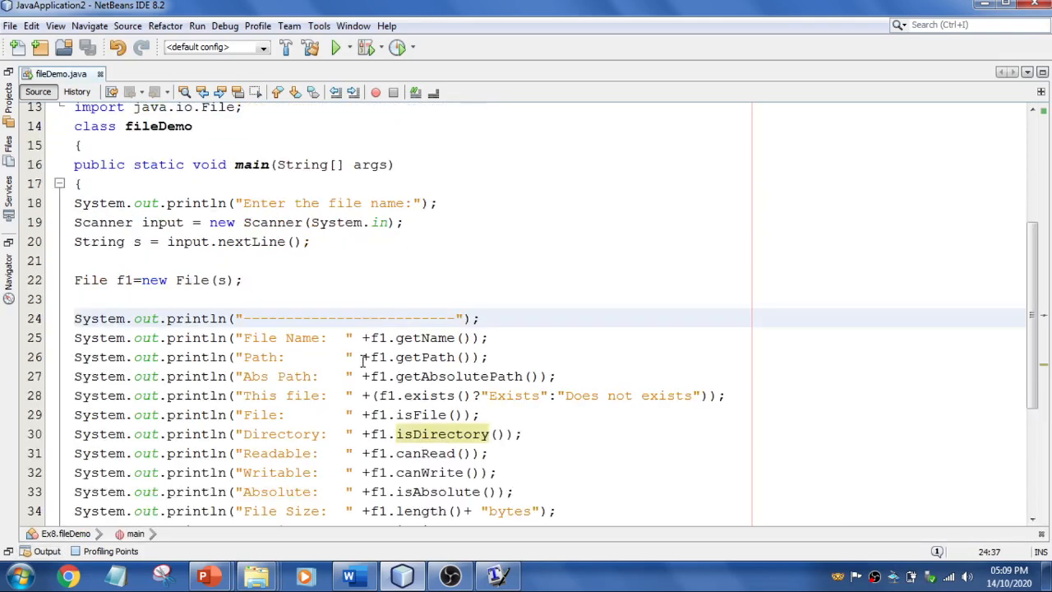
key(alt+tab)
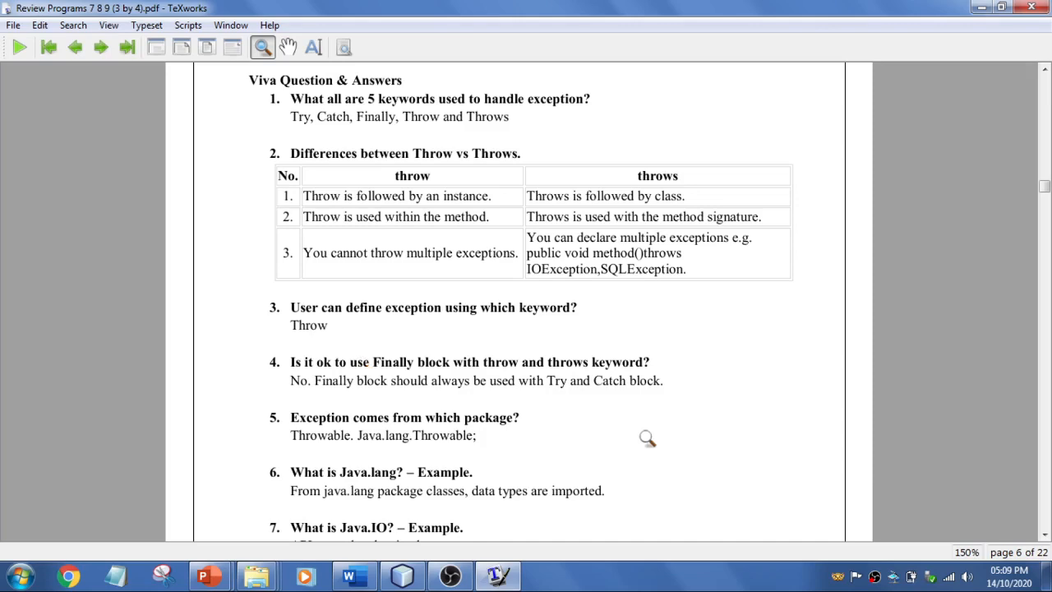
scroll(down, 3)
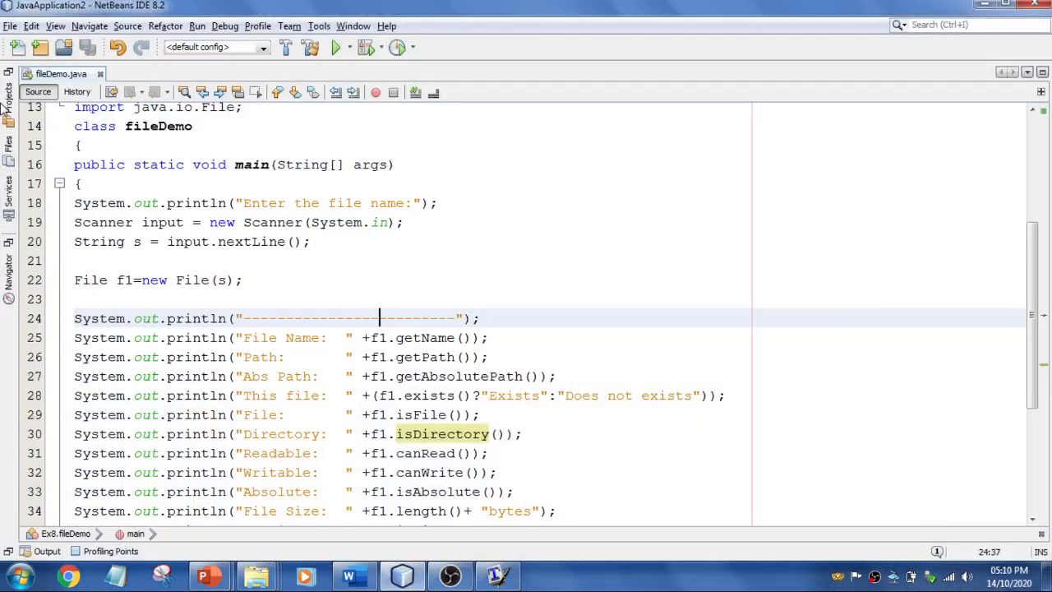
Step: From the Streams project tree, open output_stream.java, which writes data to abcd.txt
click(10, 97)
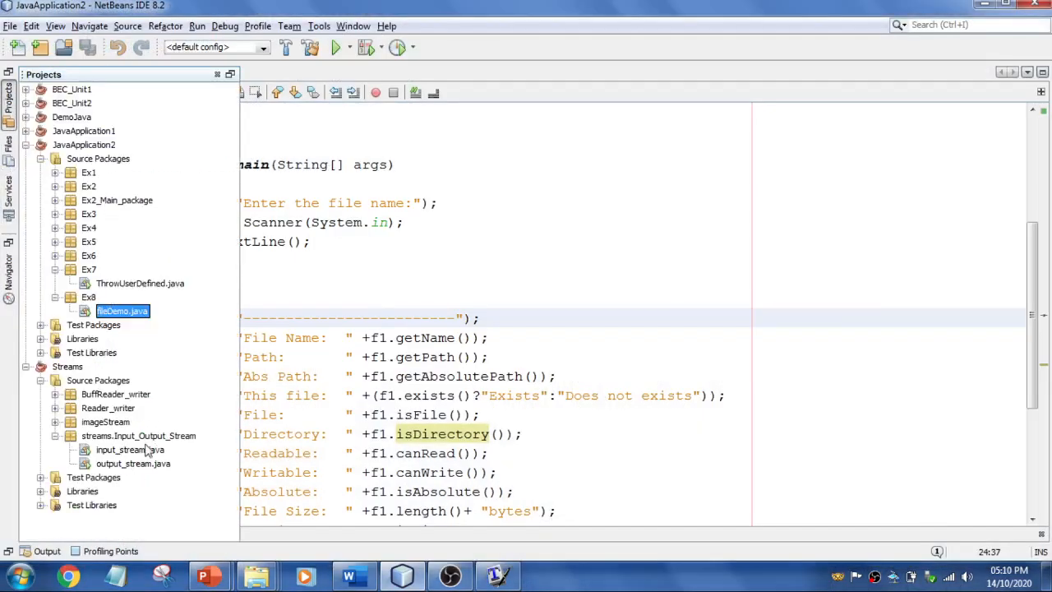
mouse_move(130, 450)
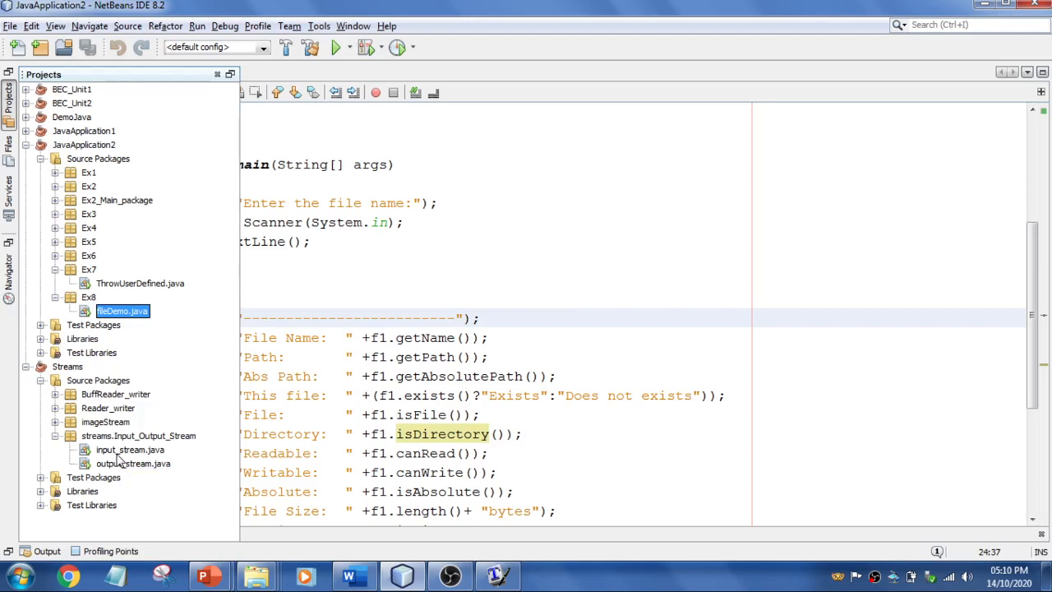
click(131, 450)
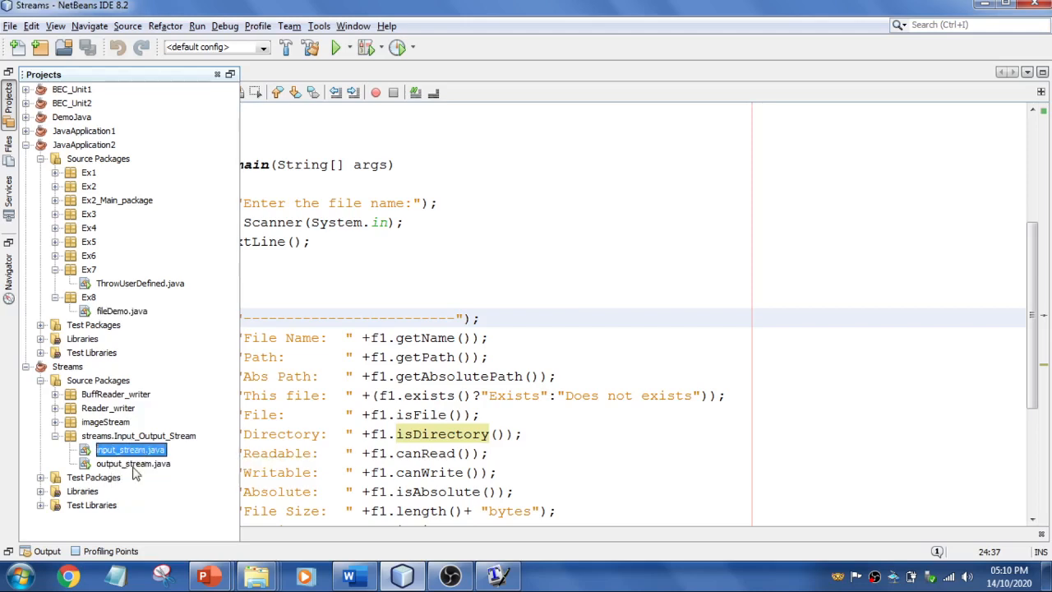
click(133, 464)
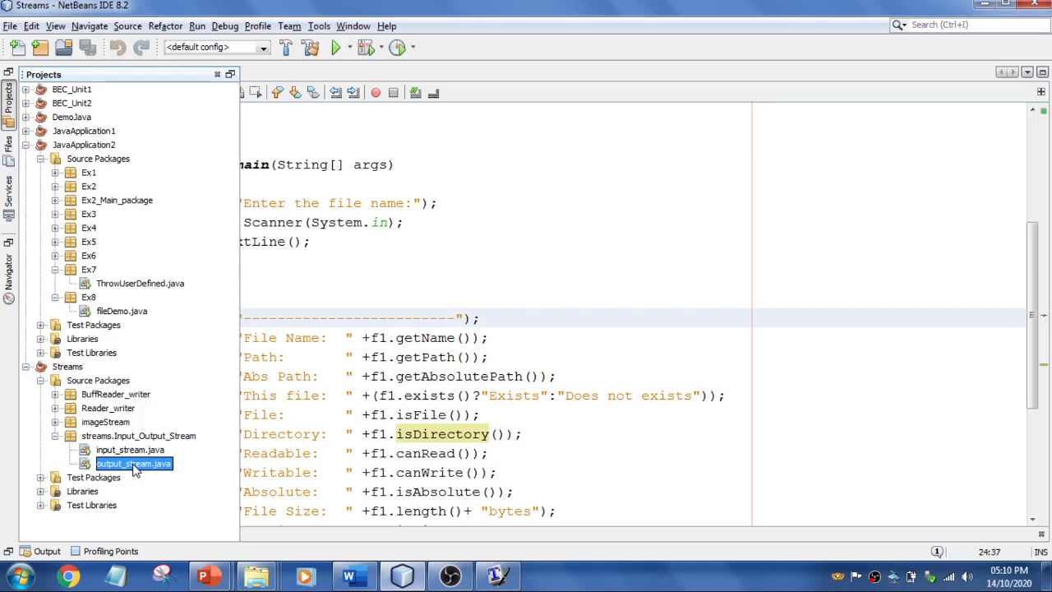
click(130, 450)
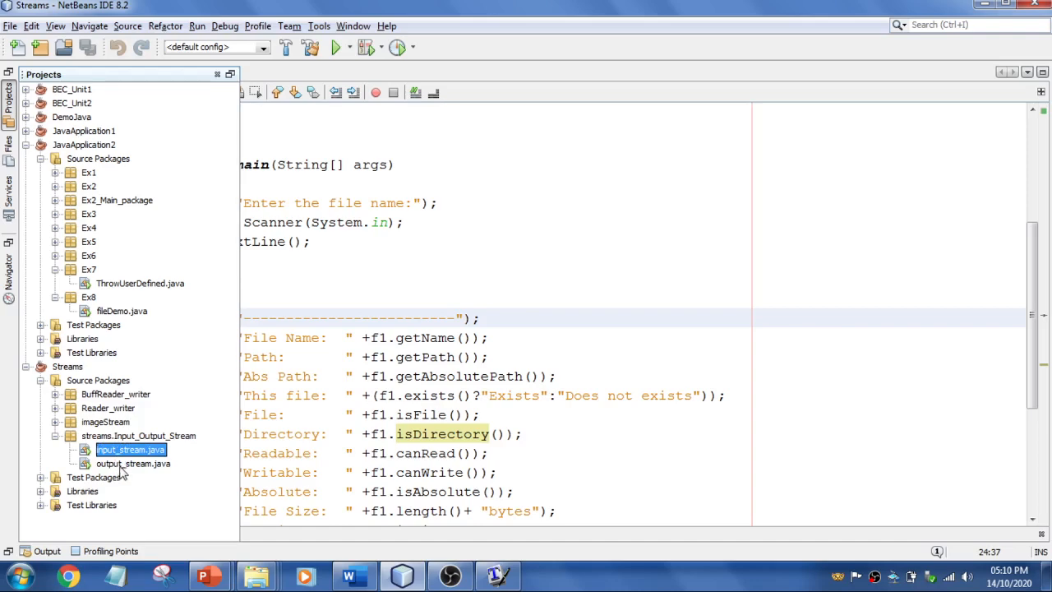
double_click(133, 464)
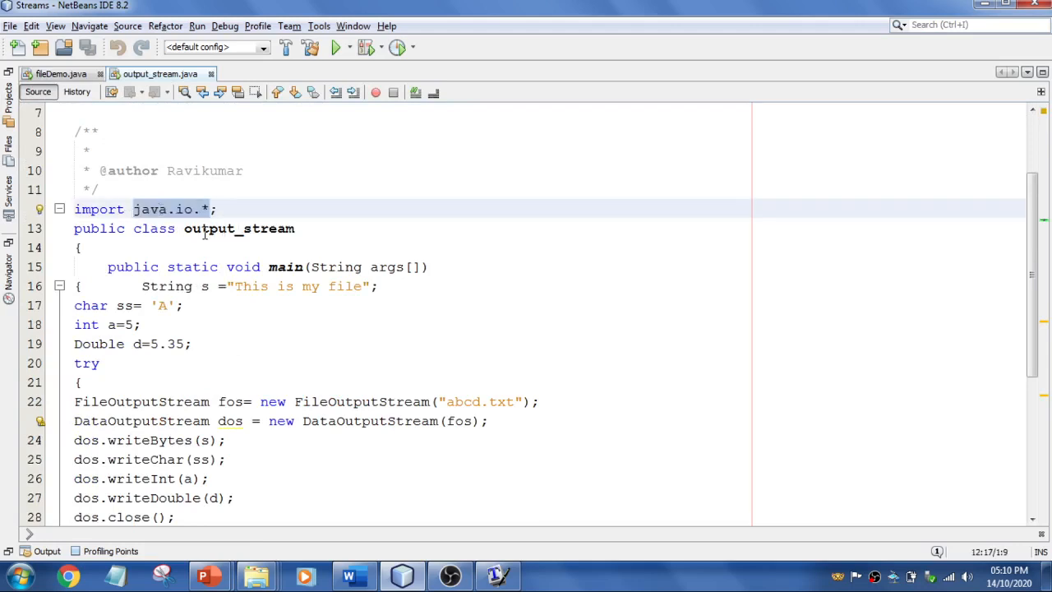
scroll(down, 3)
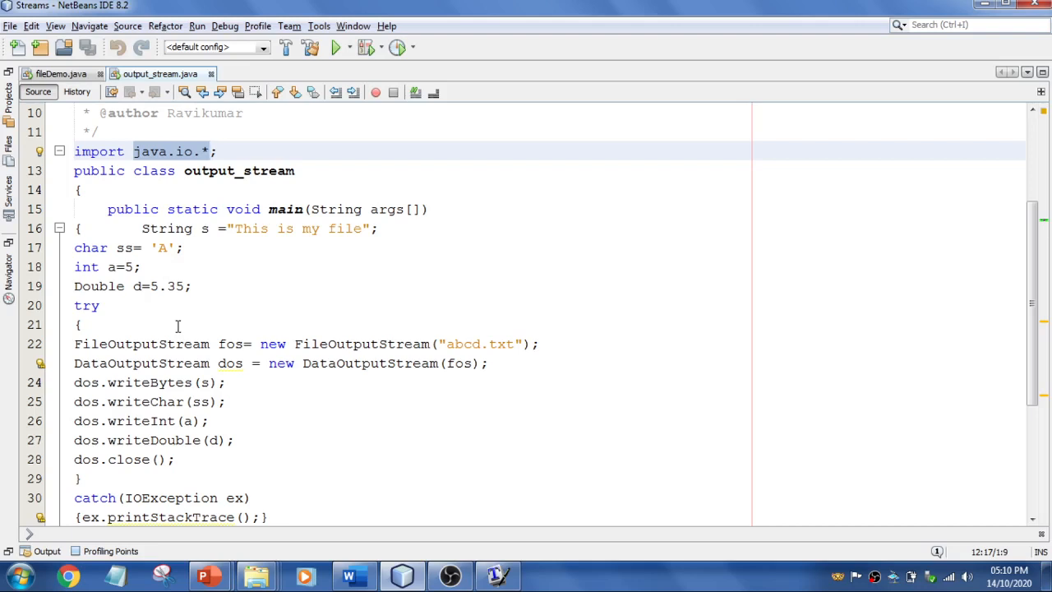
mouse_move(148, 229)
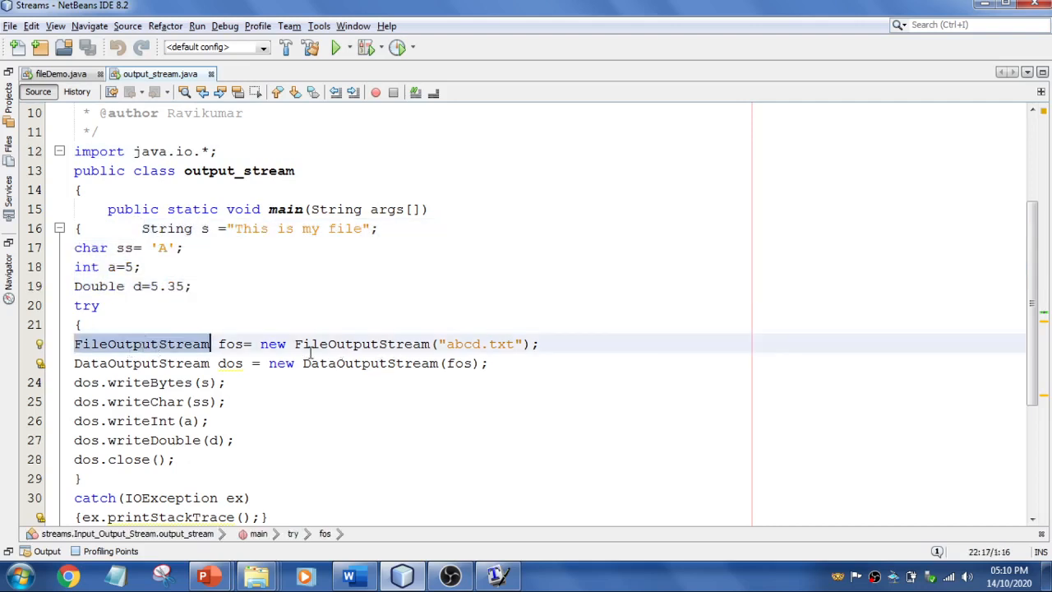
mouse_move(454, 344)
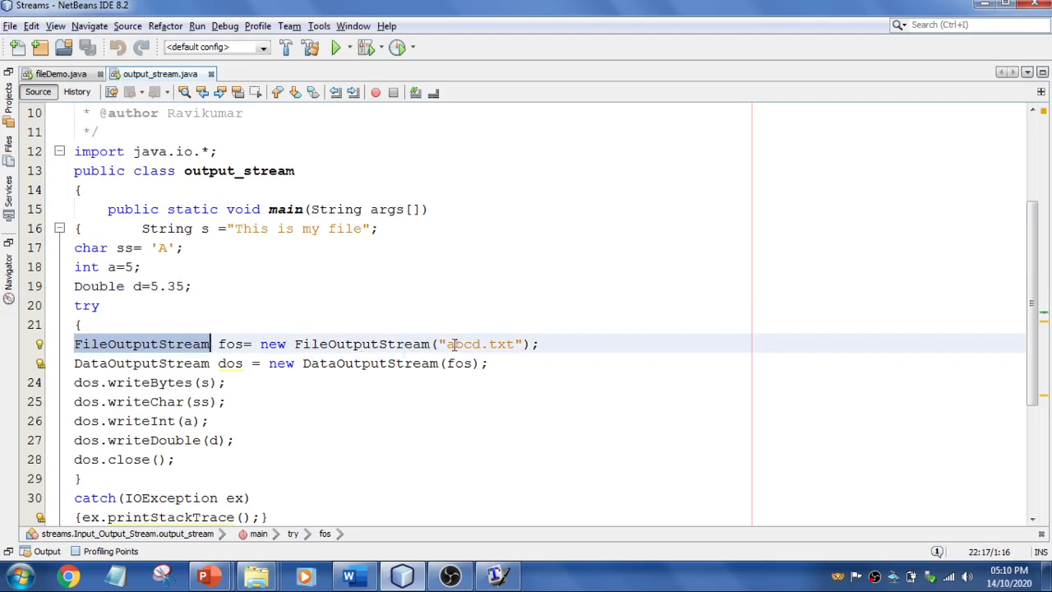
double_click(479, 344)
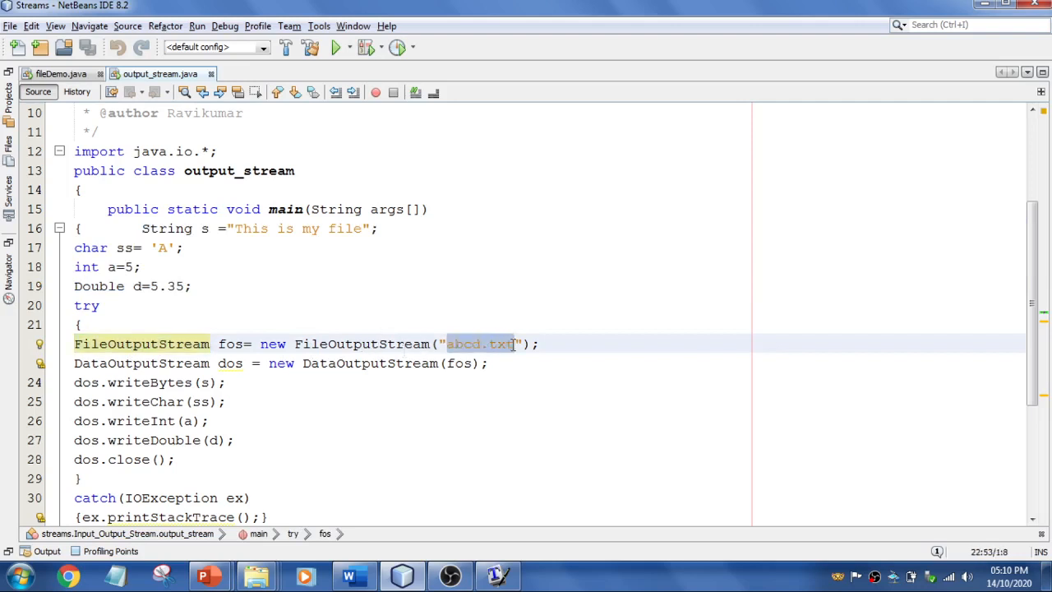
mouse_move(493, 344)
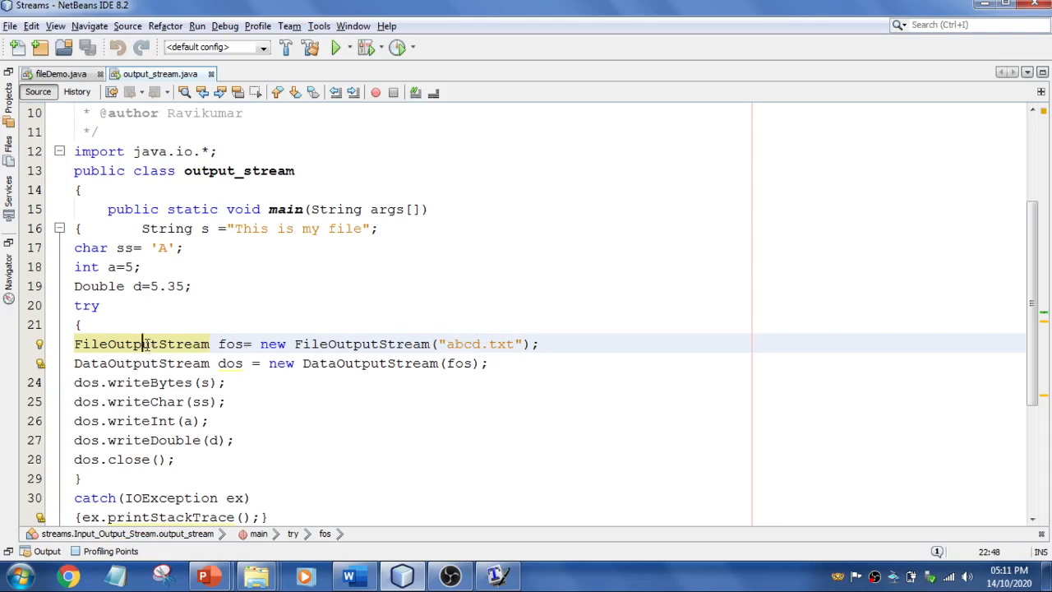
double_click(230, 344)
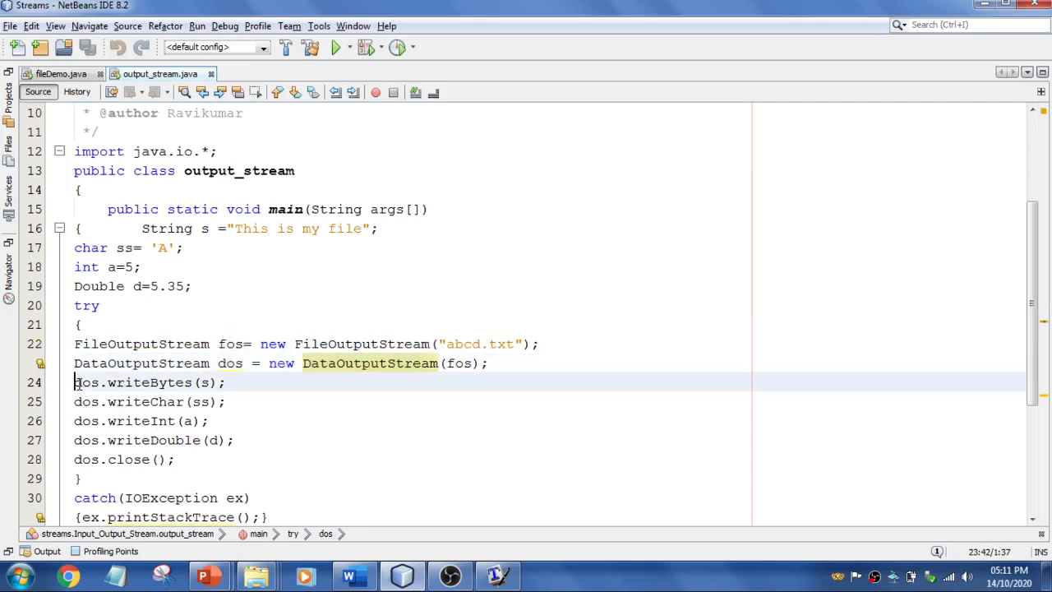
drag(74, 382, 174, 459)
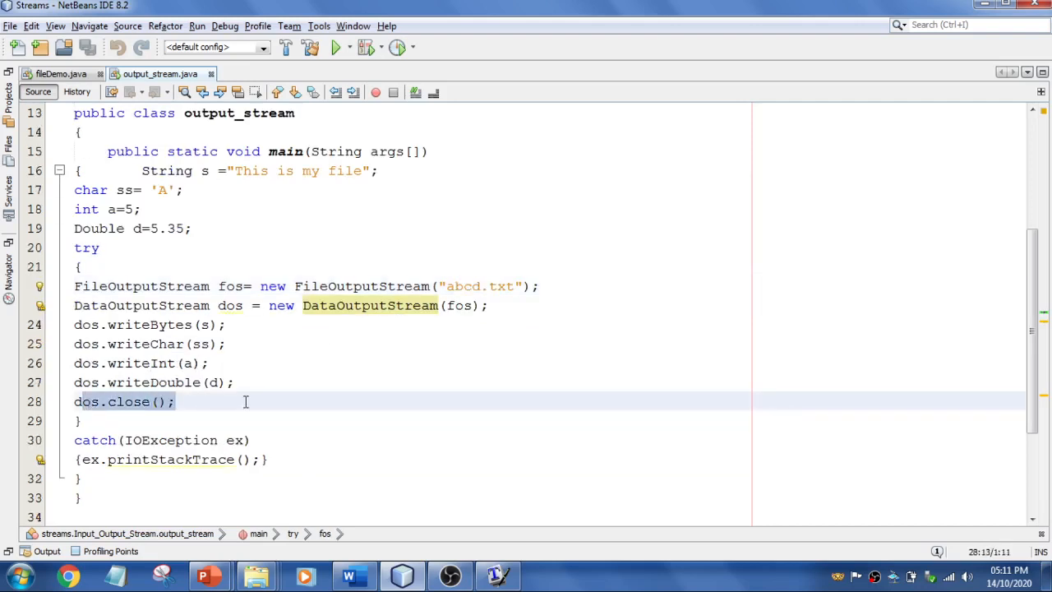
click(174, 441)
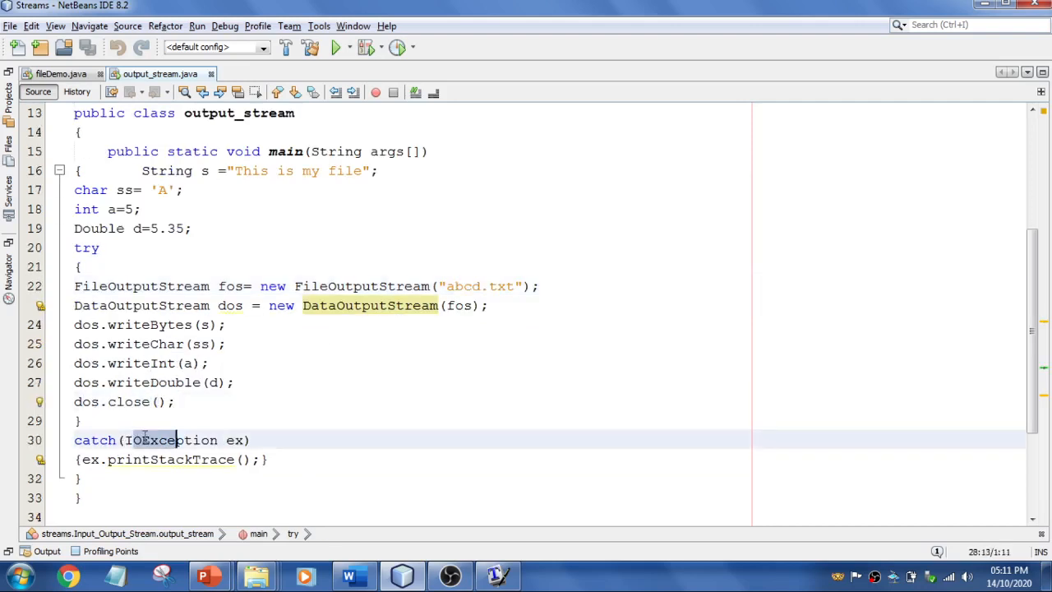
click(164, 460)
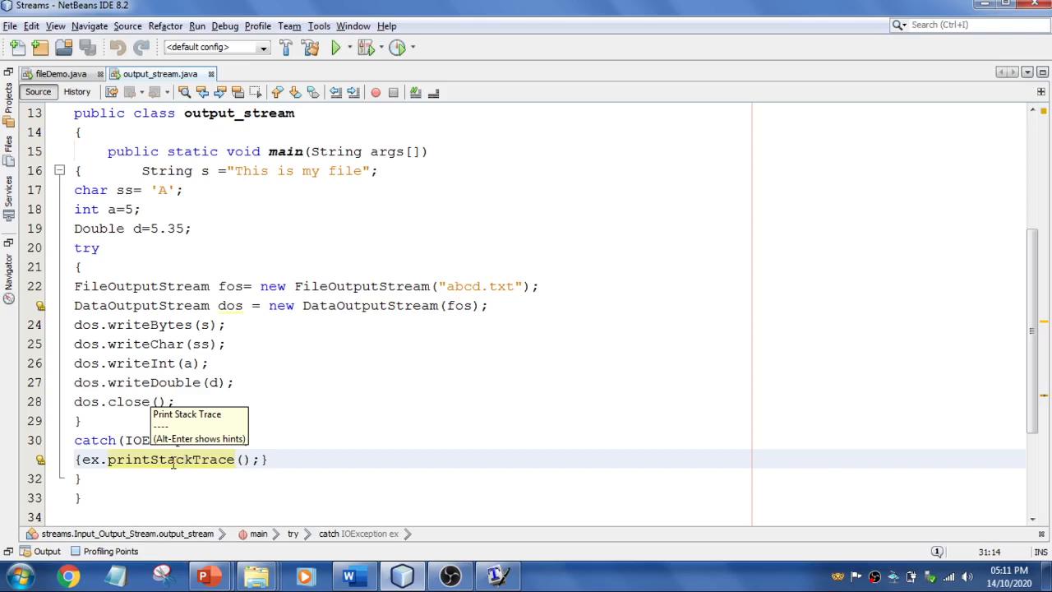
scroll(up, 3)
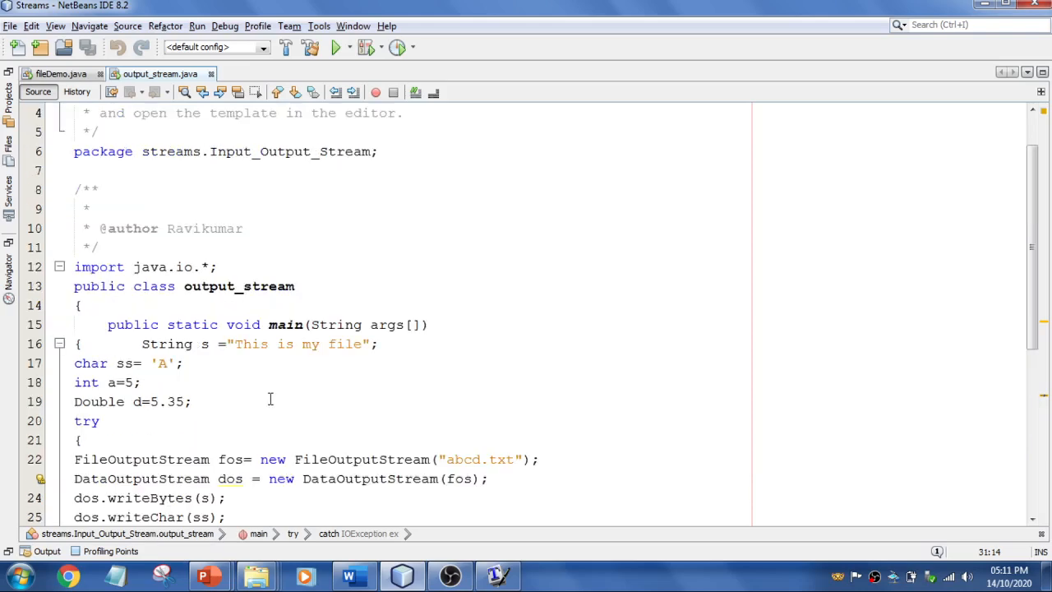
Step: Show the Streams project tree again and pick input_stream.java in Input_Output_Stream
click(10, 99)
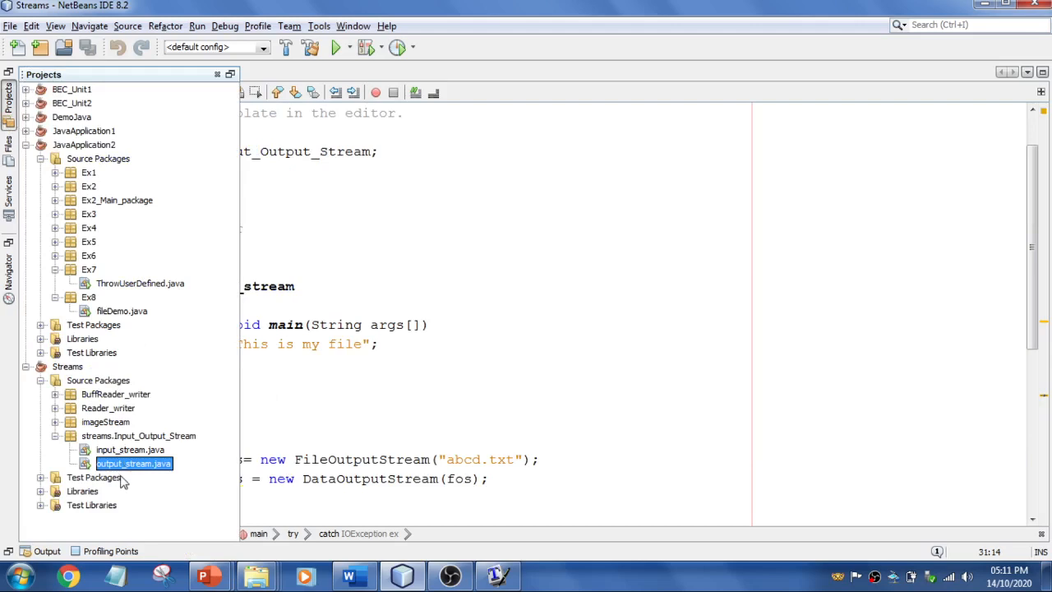
right_click(134, 464)
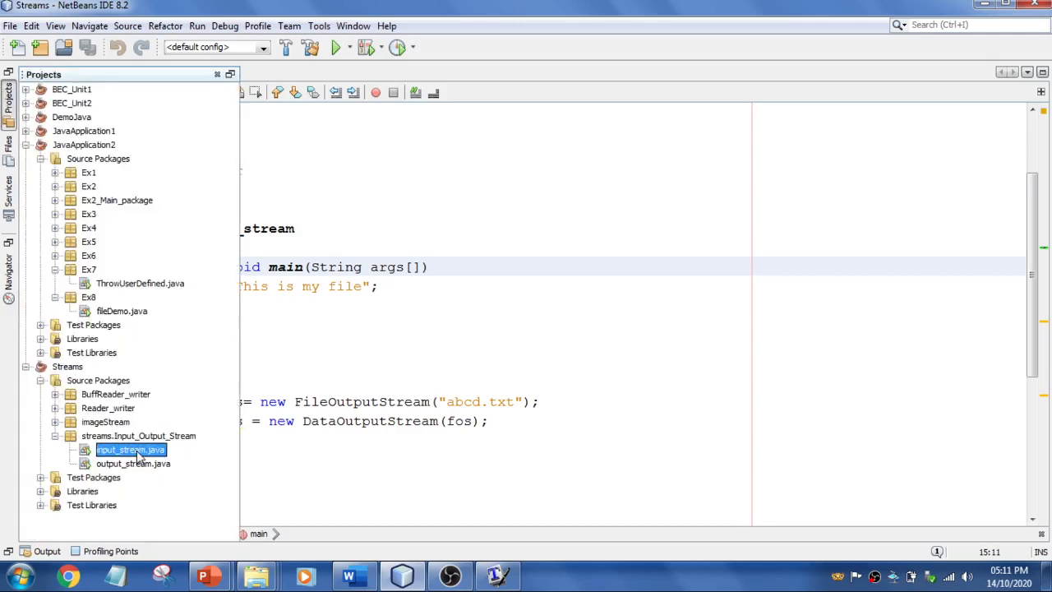
Step: Open input_stream.java and point out the FileInputStream reading abcd.txt in main
double_click(131, 451)
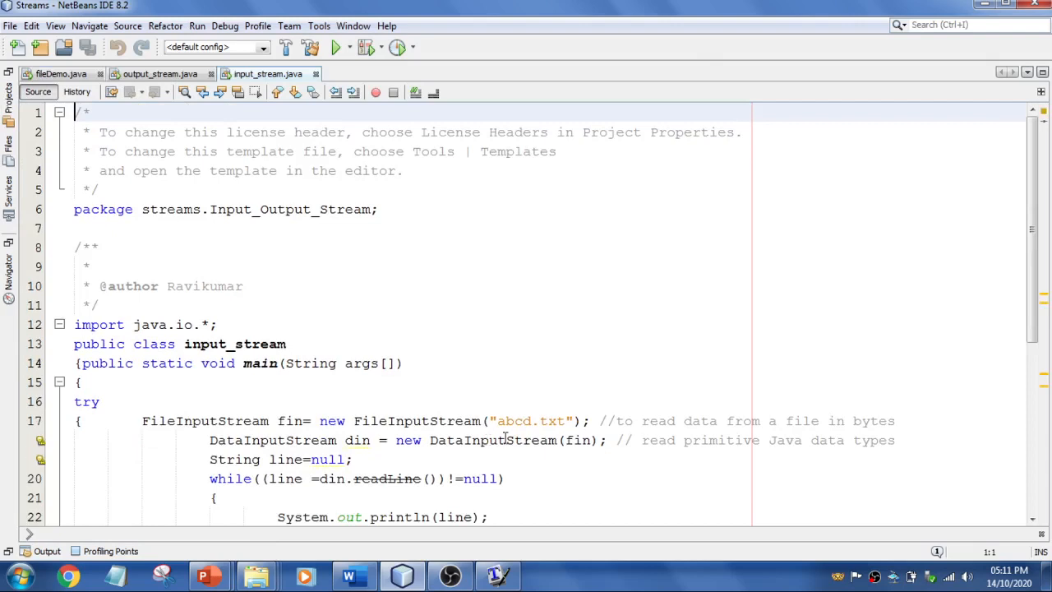
scroll(down, 3)
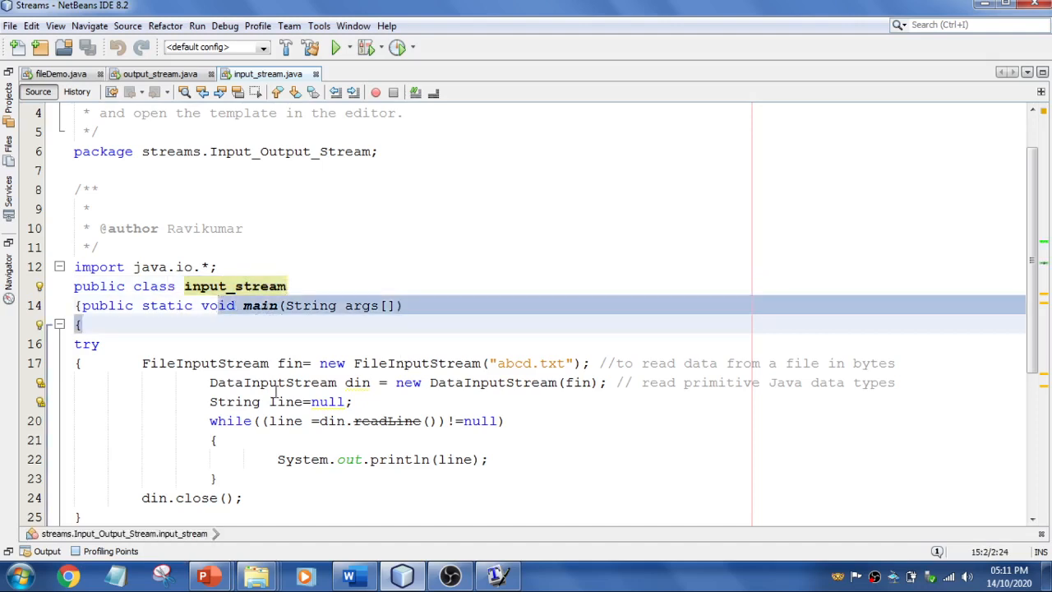
click(182, 363)
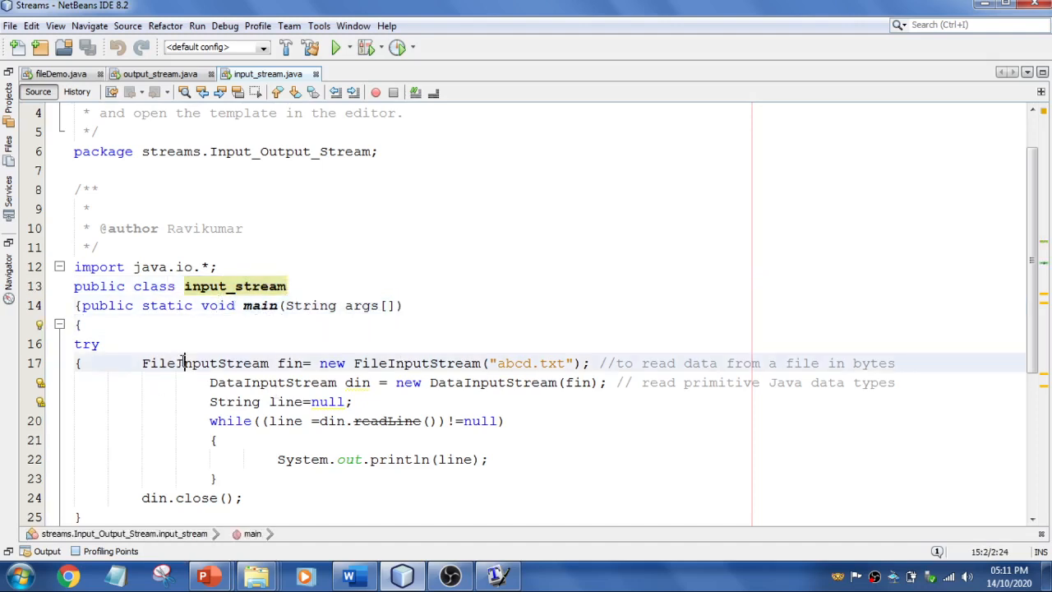
double_click(206, 363)
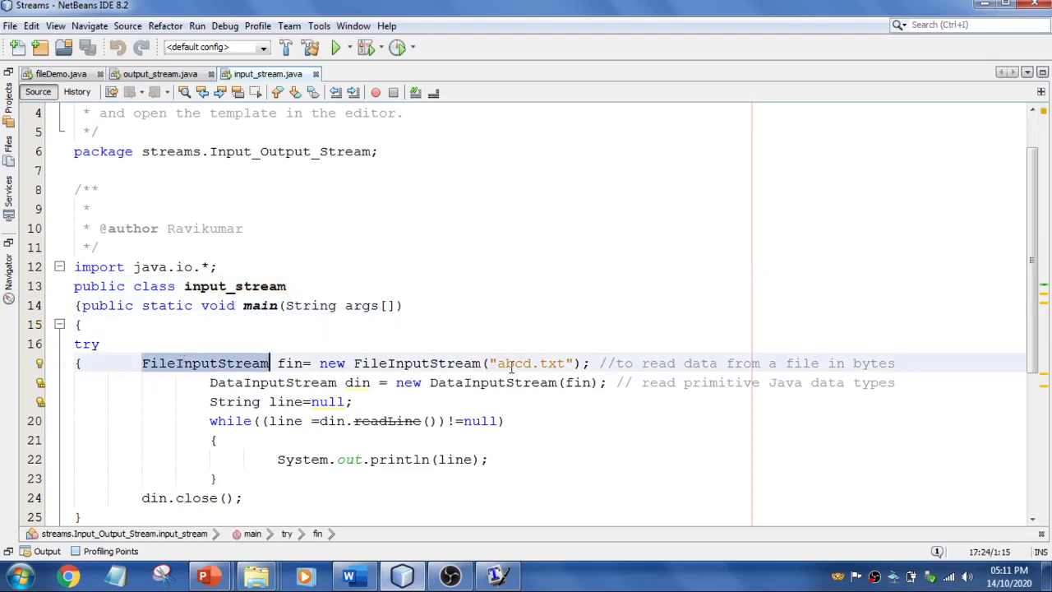
double_click(530, 363)
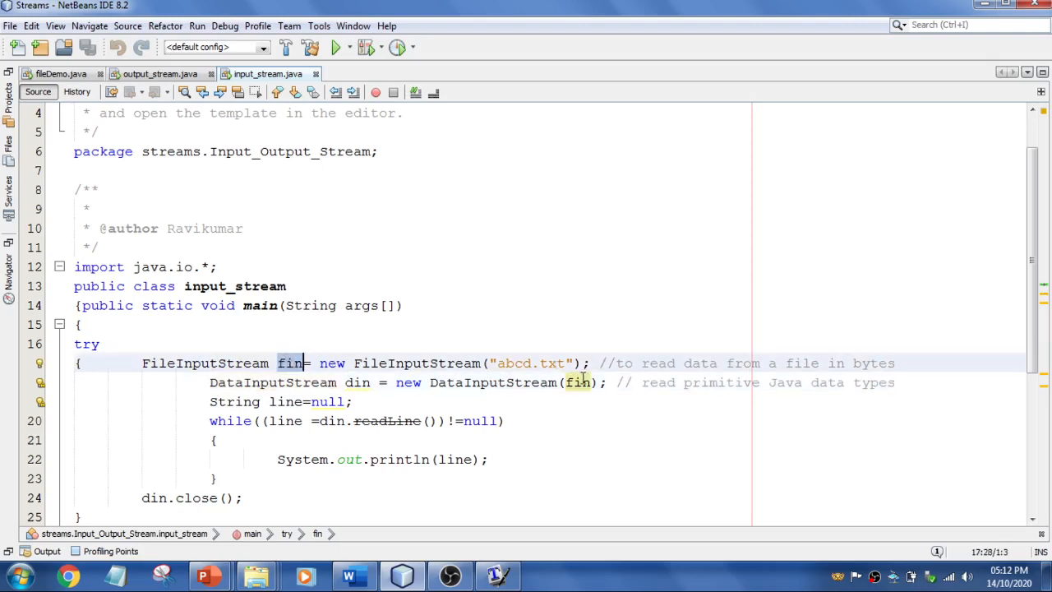
Step: Highlight the fin stream variable and the readLine call that prints each line
double_click(578, 382)
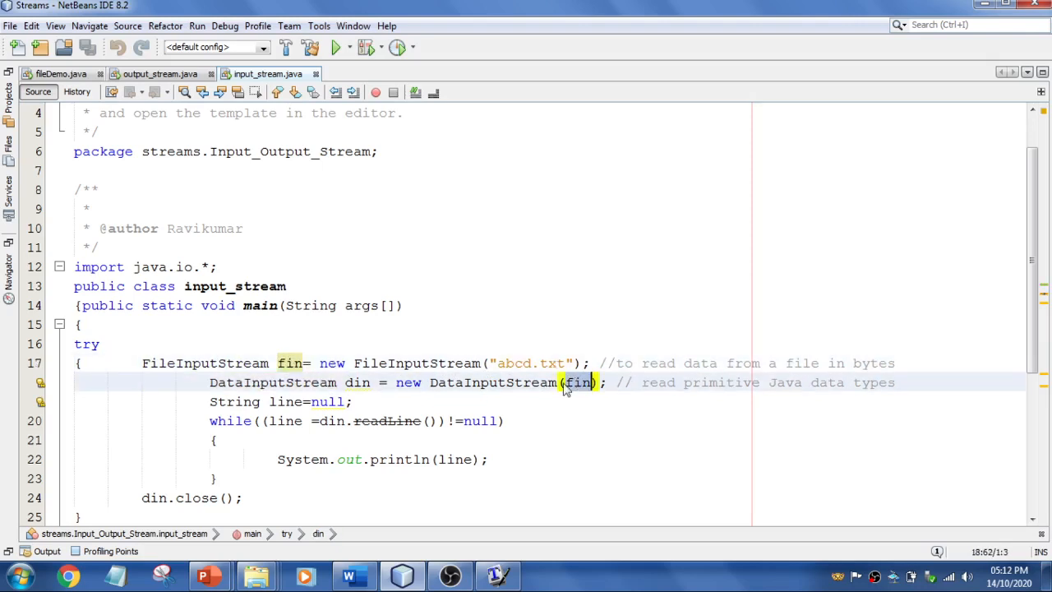
scroll(down, 3)
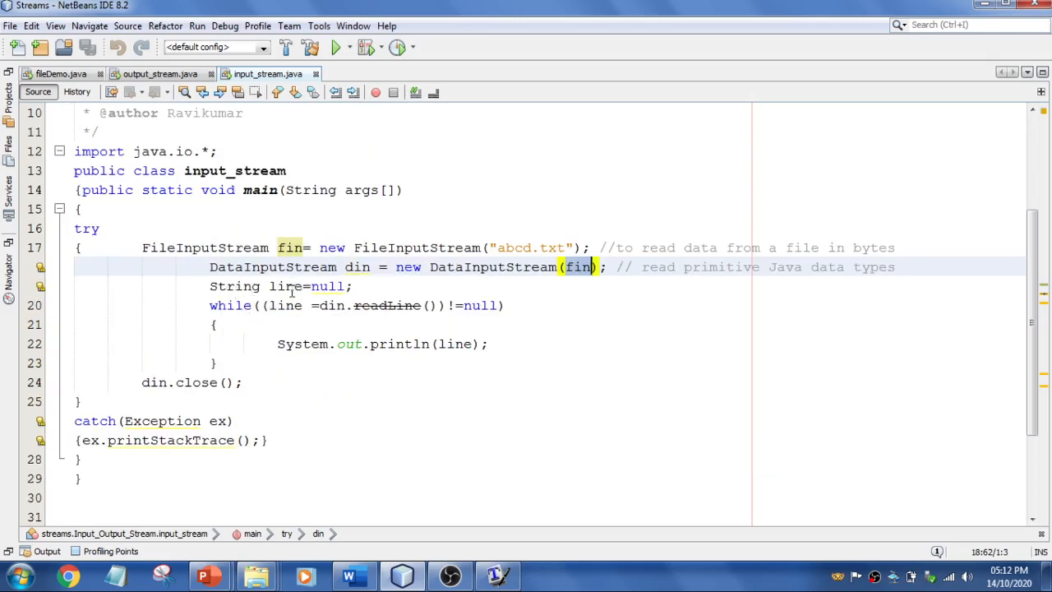
mouse_move(310, 304)
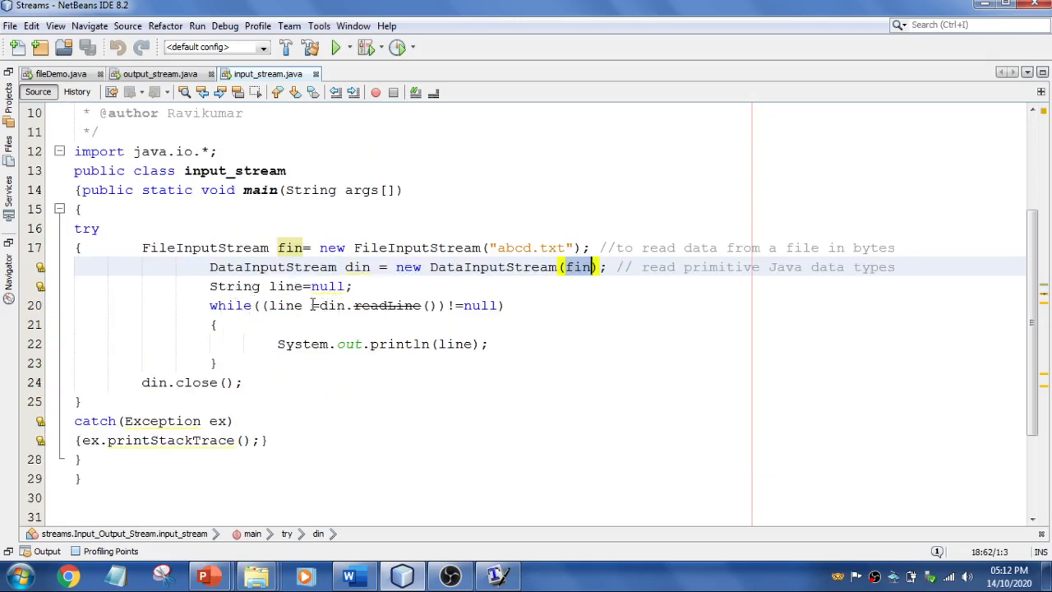
drag(210, 305, 243, 382)
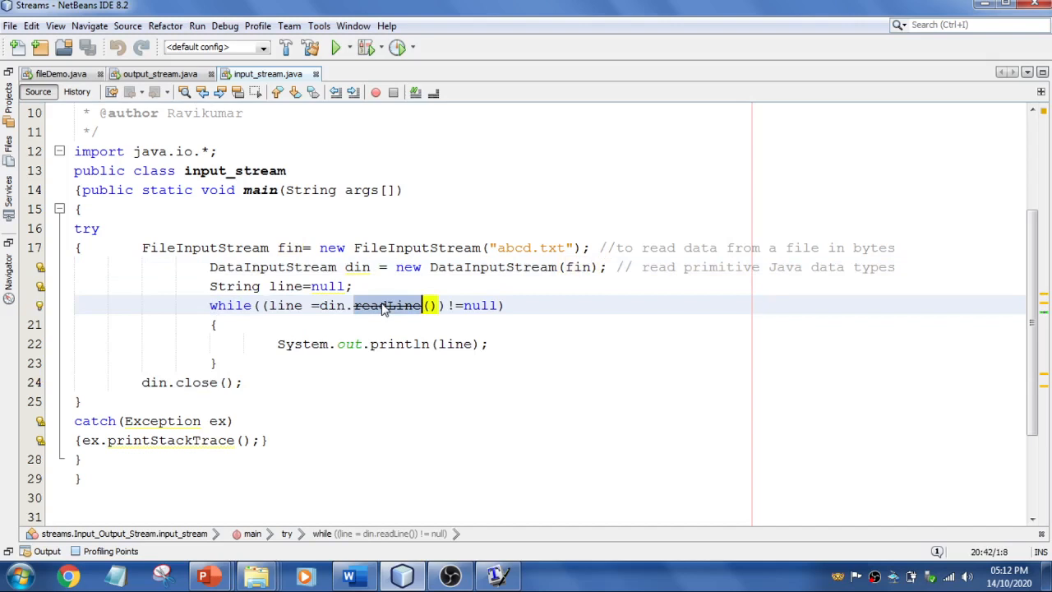
mouse_move(628, 248)
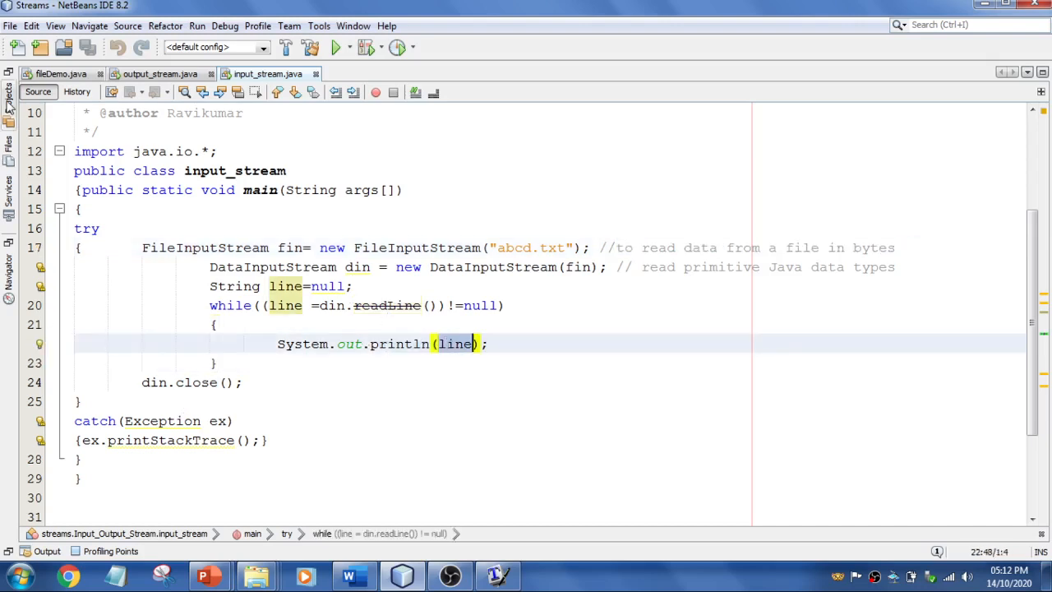
Step: Run input_stream, printing abcd.txt's line 'This is my file A $ ffffff' with its odd characters
right_click(115, 450)
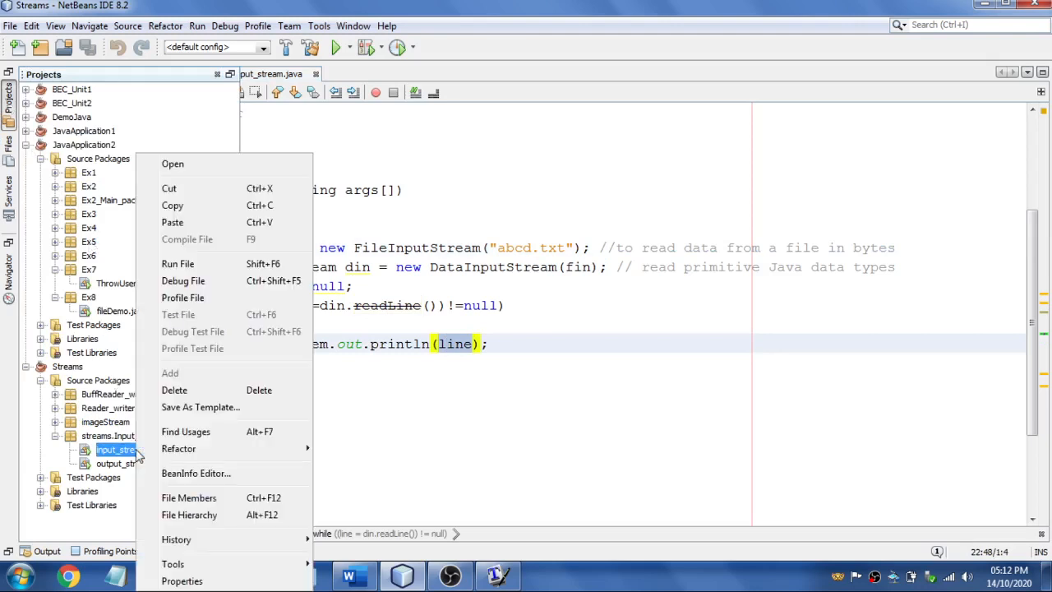
click(178, 263)
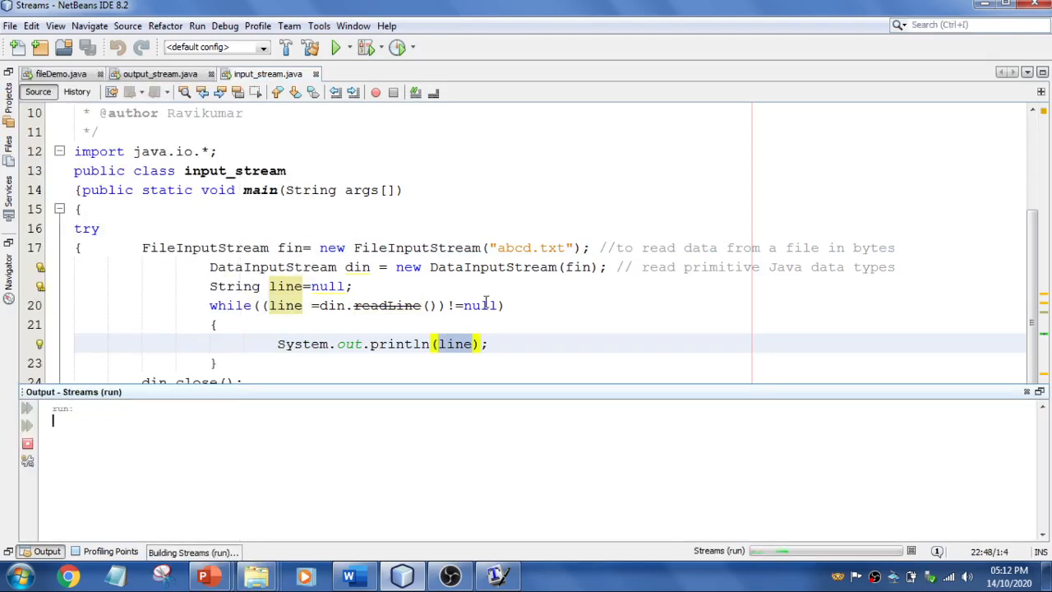
click(335, 46)
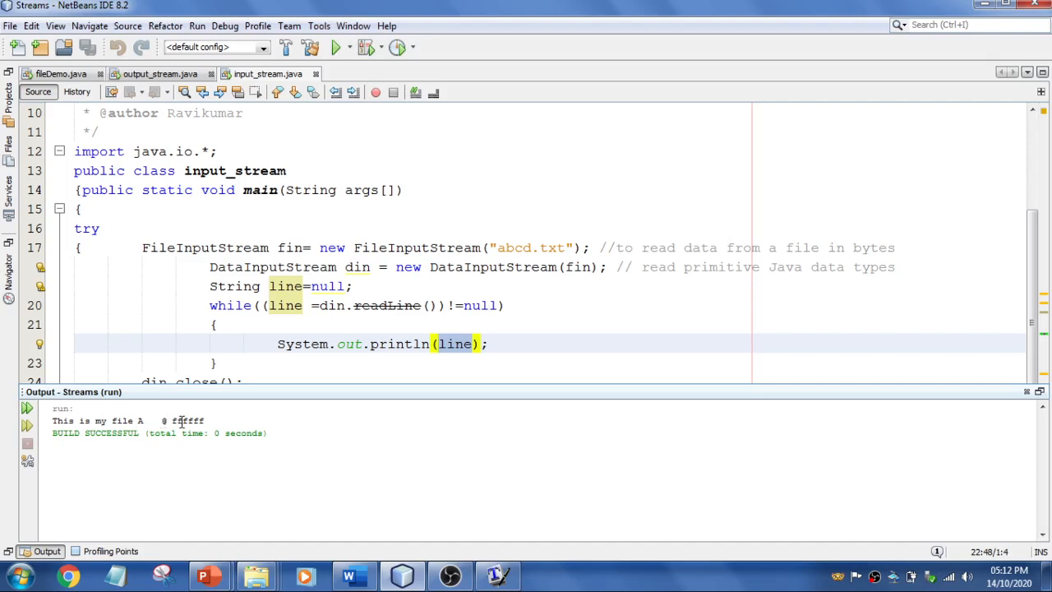
double_click(187, 421)
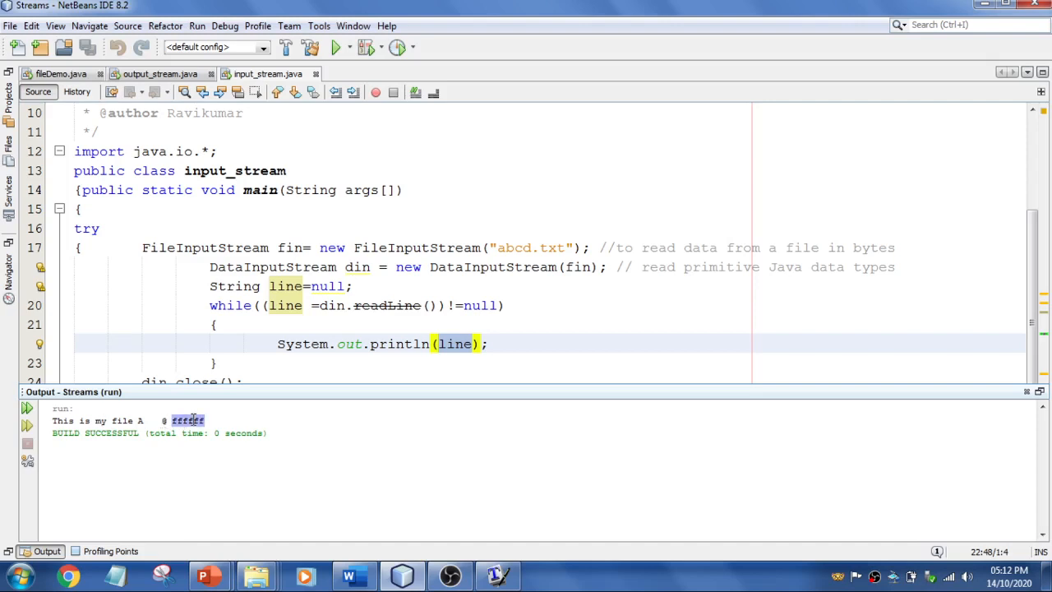